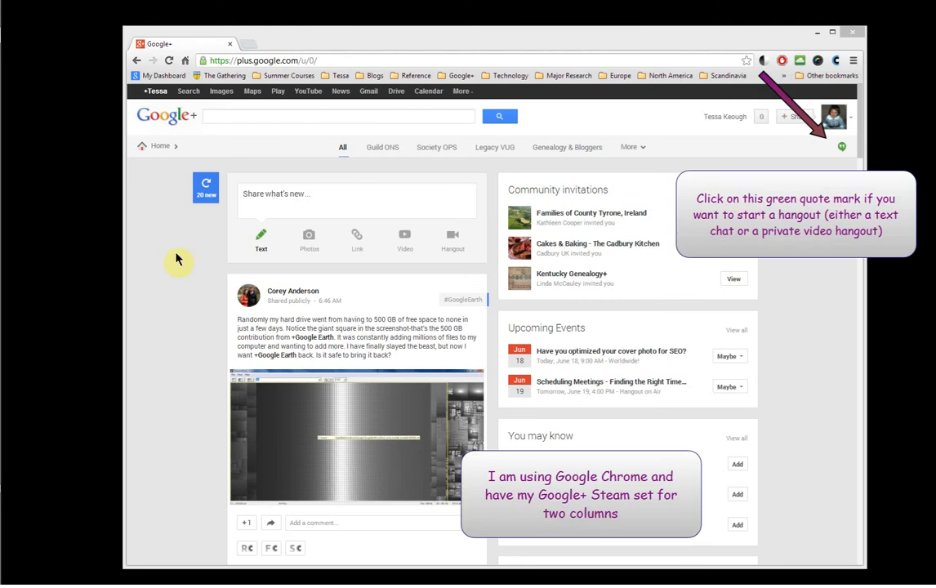
mouse_move(153, 91)
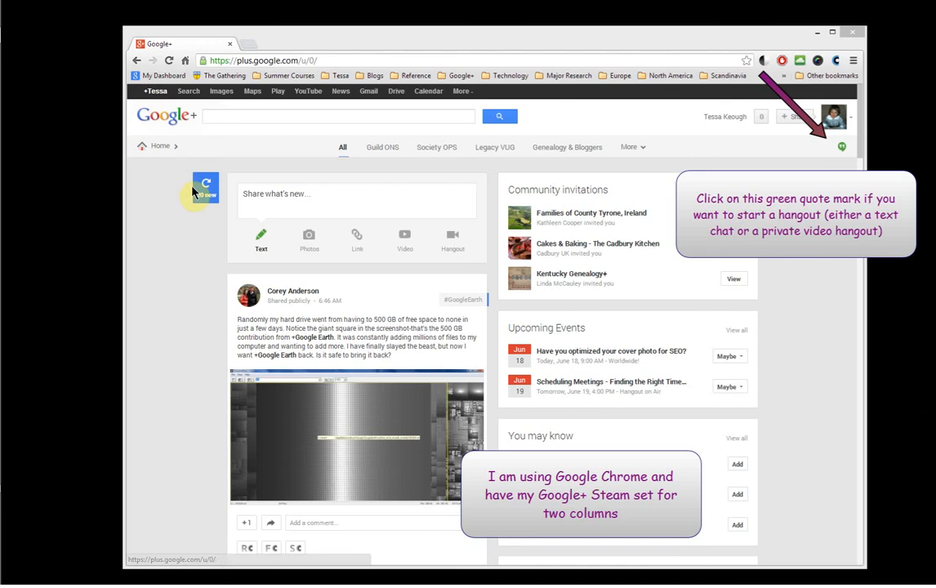
mouse_move(224, 160)
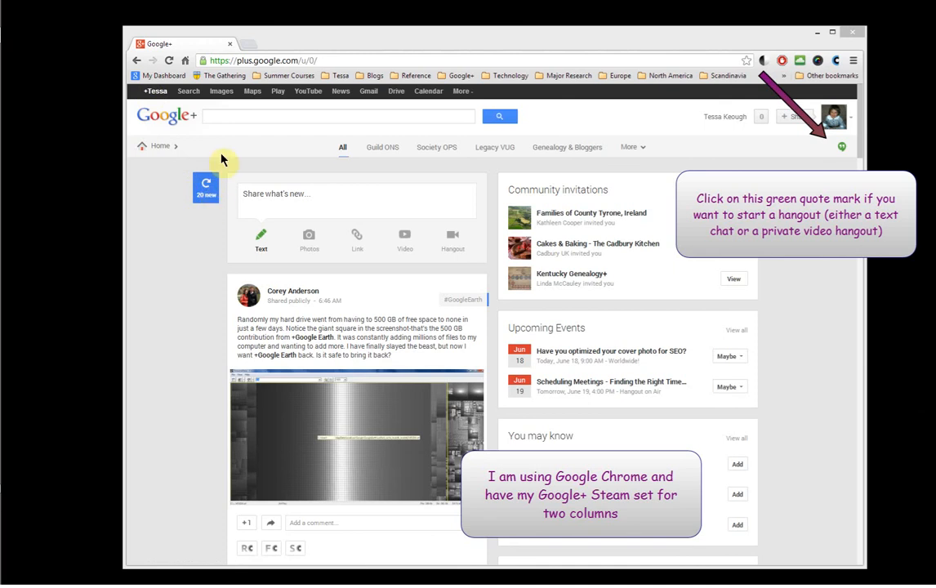
mouse_move(212, 186)
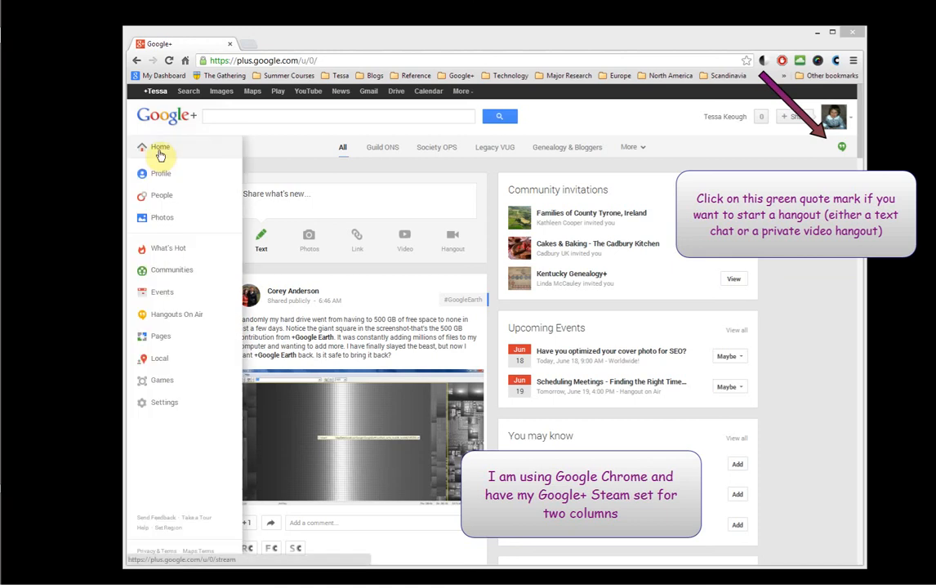
mouse_move(159, 272)
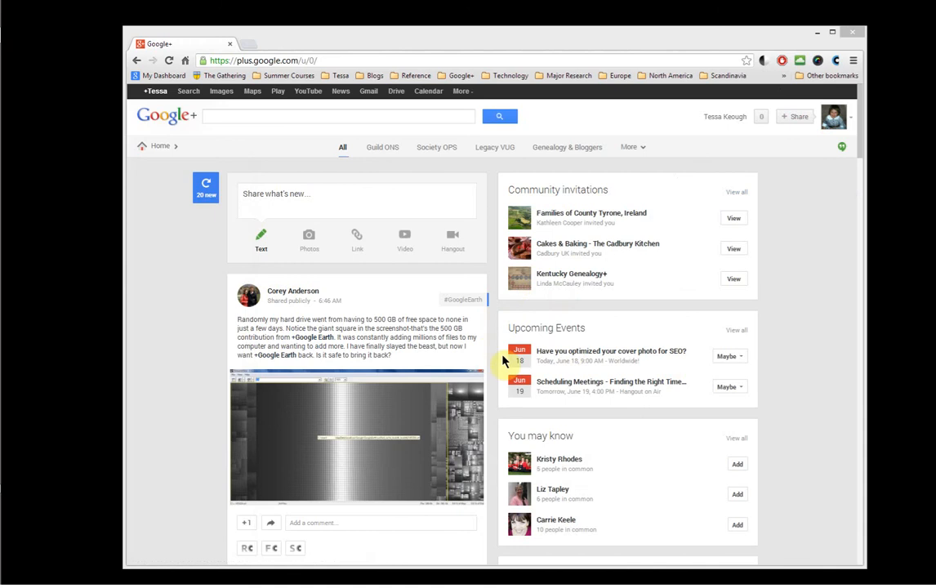
mouse_move(690, 423)
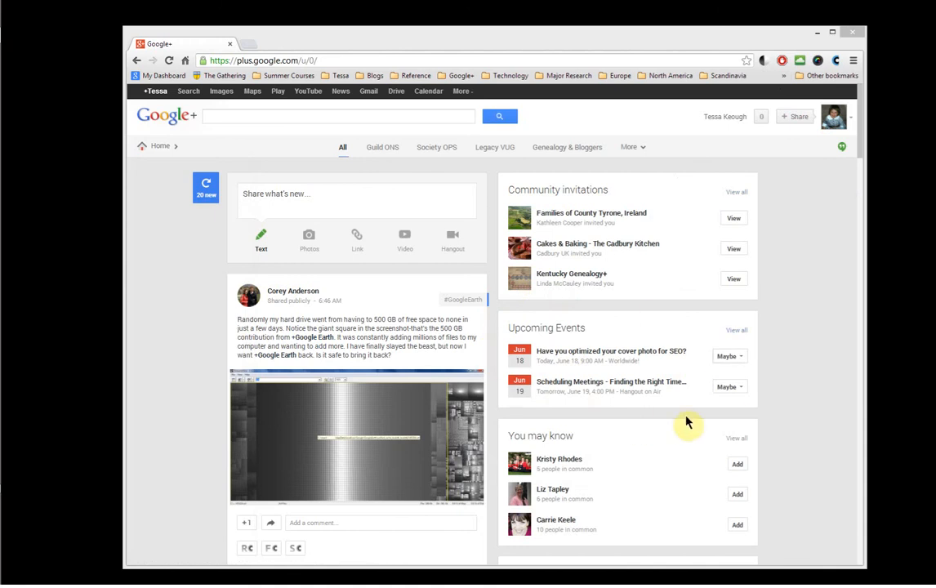
mouse_move(748, 359)
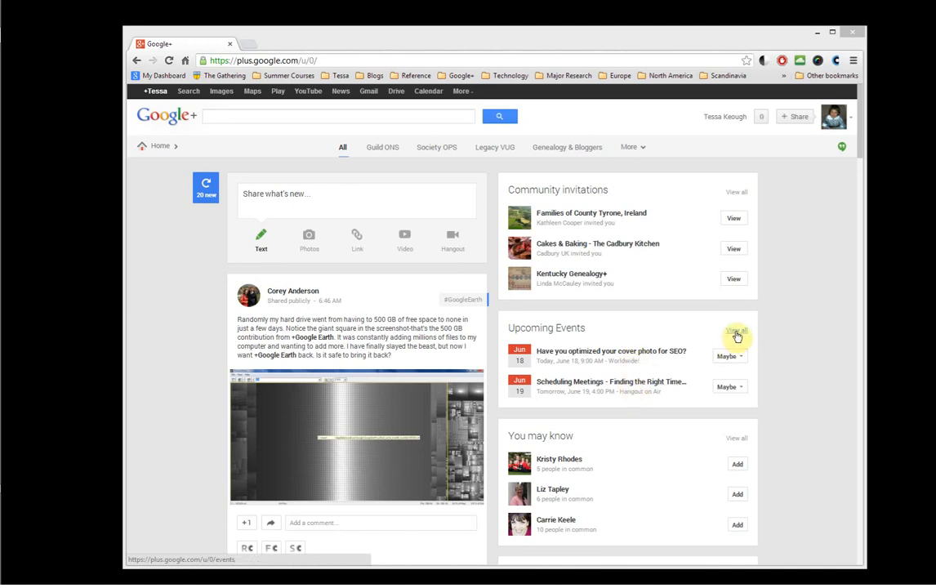
View all upcoming events, browse the hangouts with RSVP options, and return to the top.
left_click(735, 333)
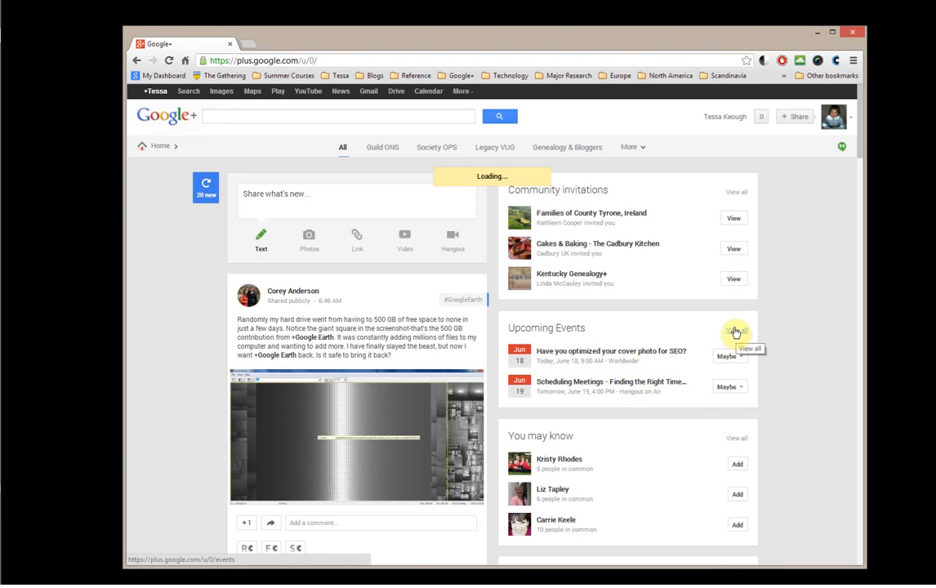
left_click(735, 329)
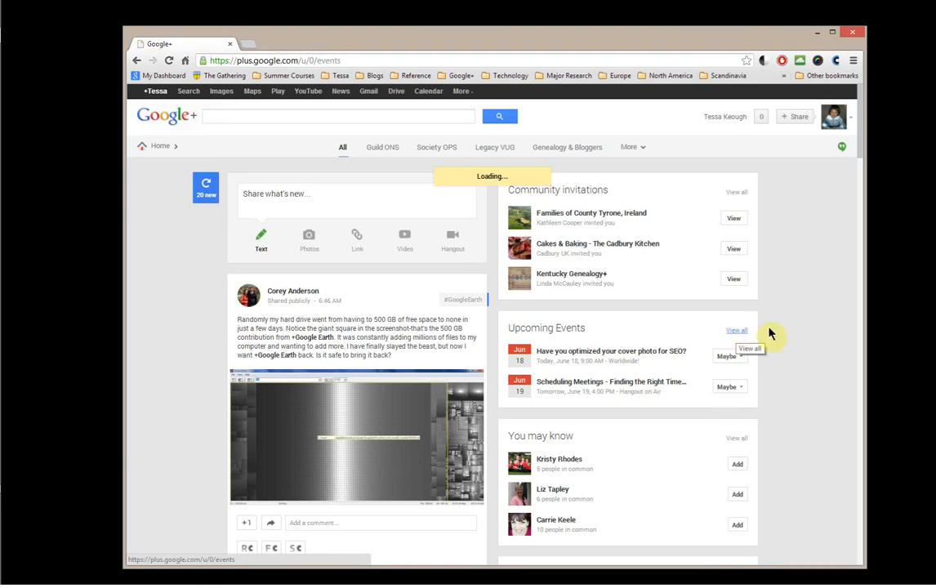
left_click(735, 329)
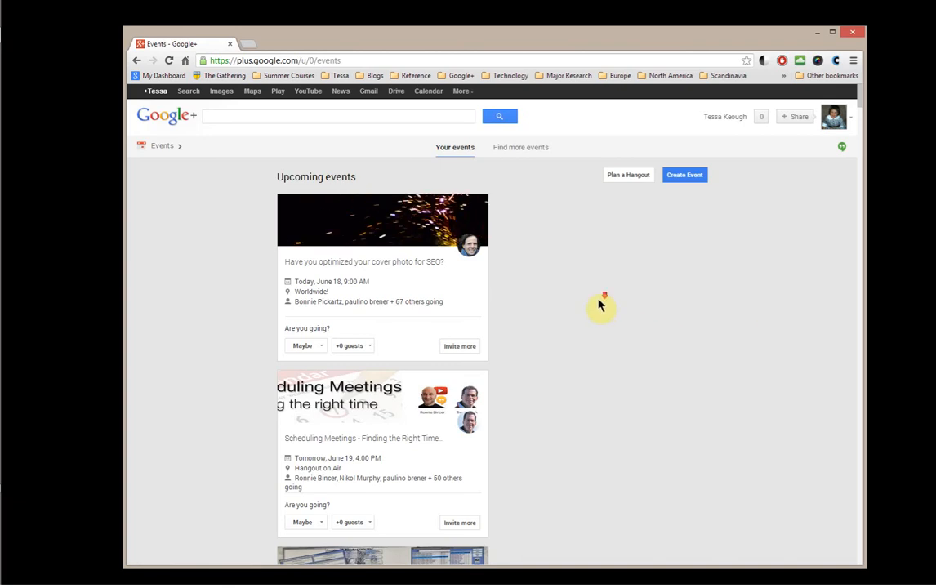
scroll("down", 3)
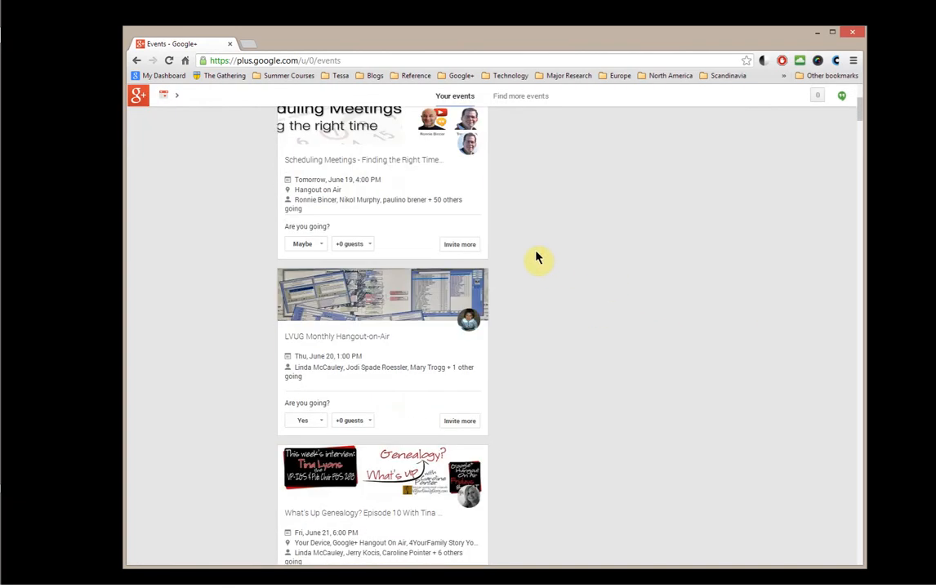
mouse_move(241, 353)
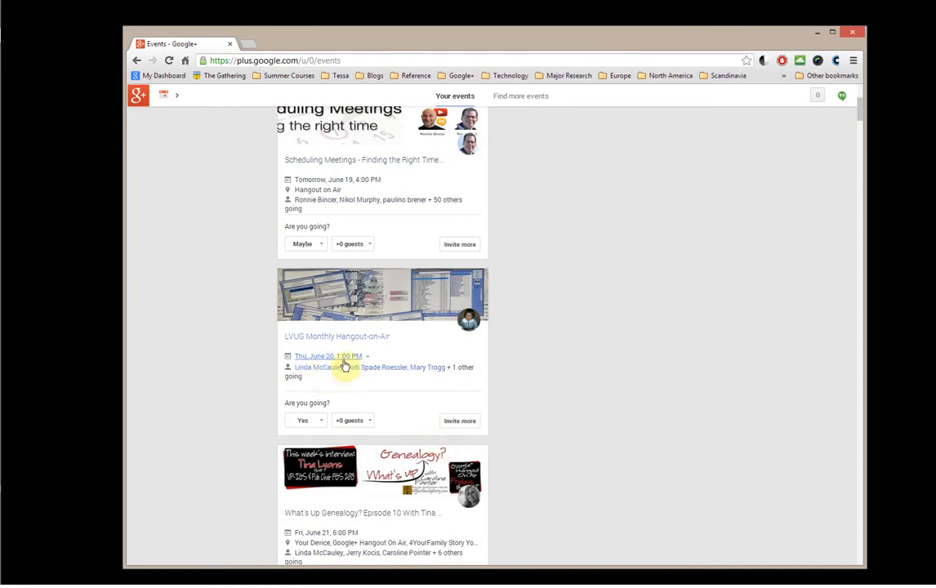
mouse_move(348, 363)
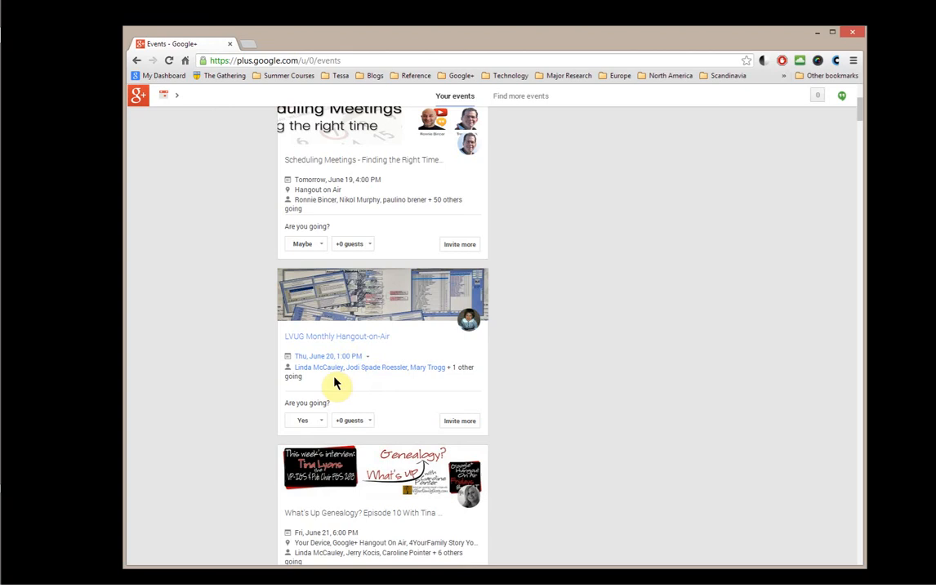
scroll("down", 3)
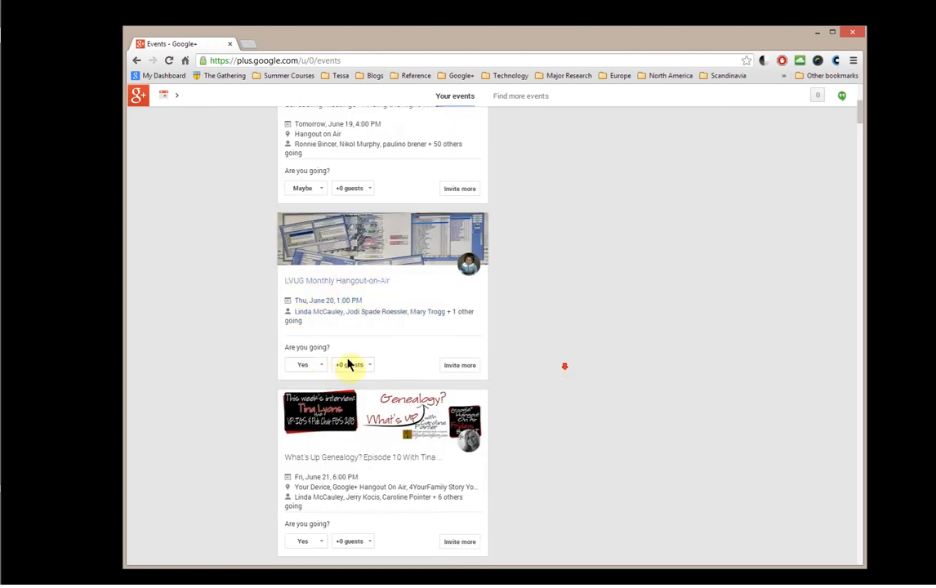
mouse_move(503, 374)
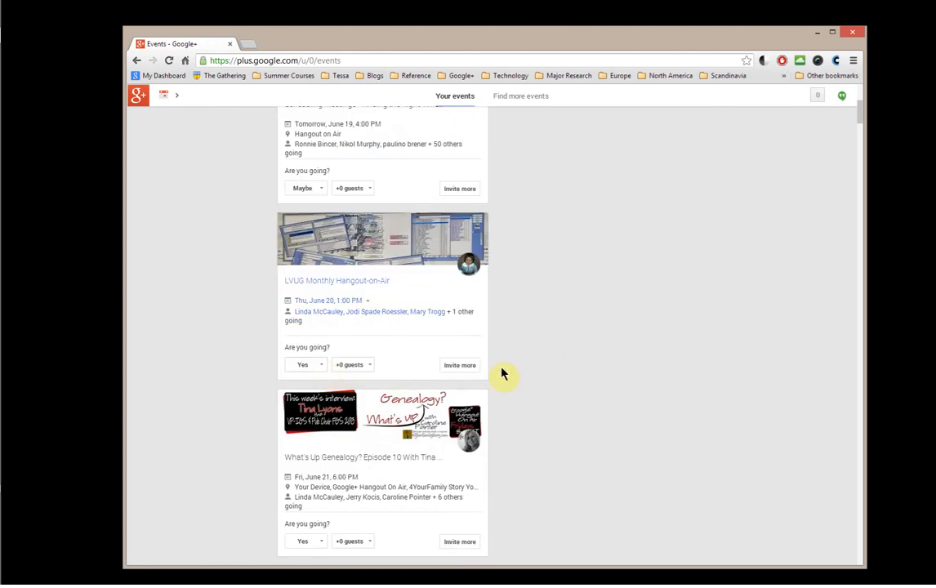
mouse_move(461, 364)
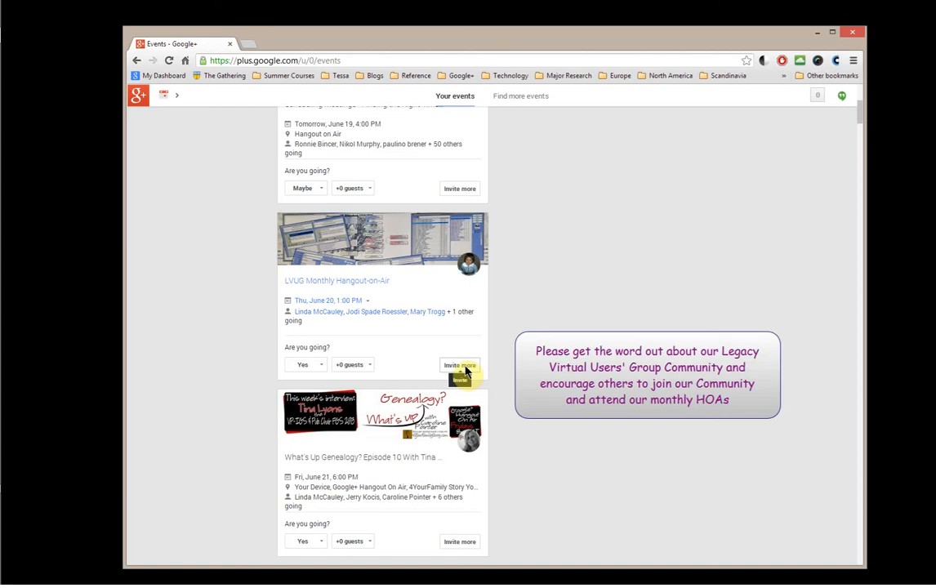
scroll("down", 3)
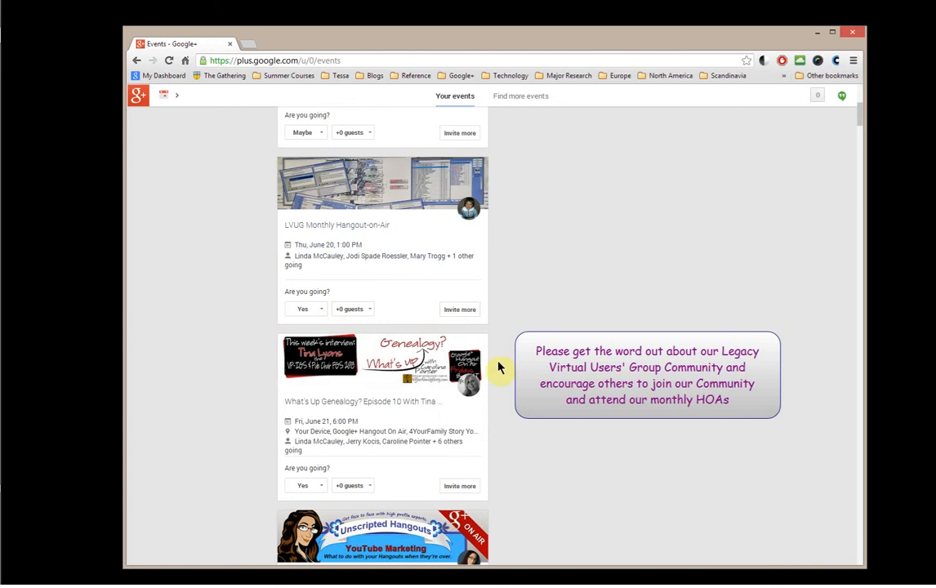
mouse_move(275, 425)
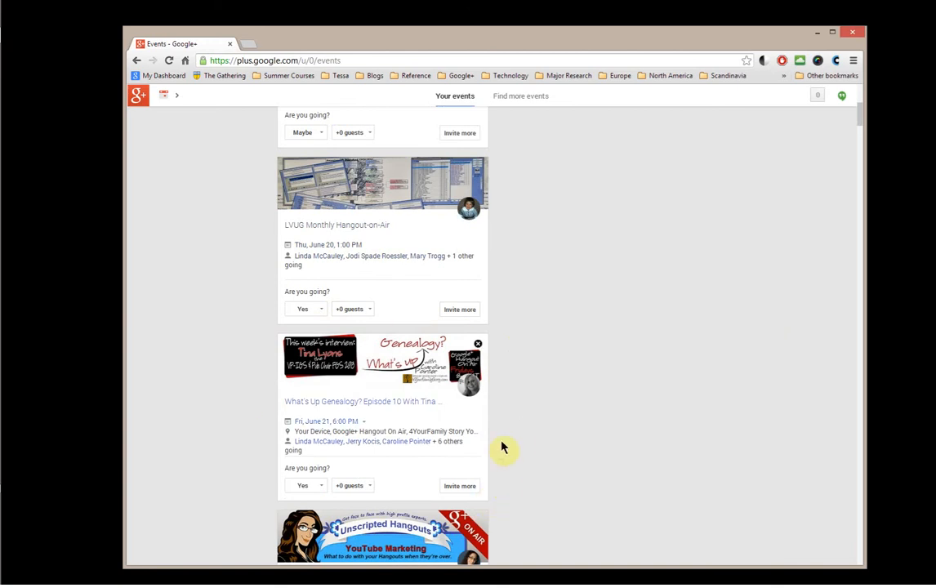
mouse_move(356, 415)
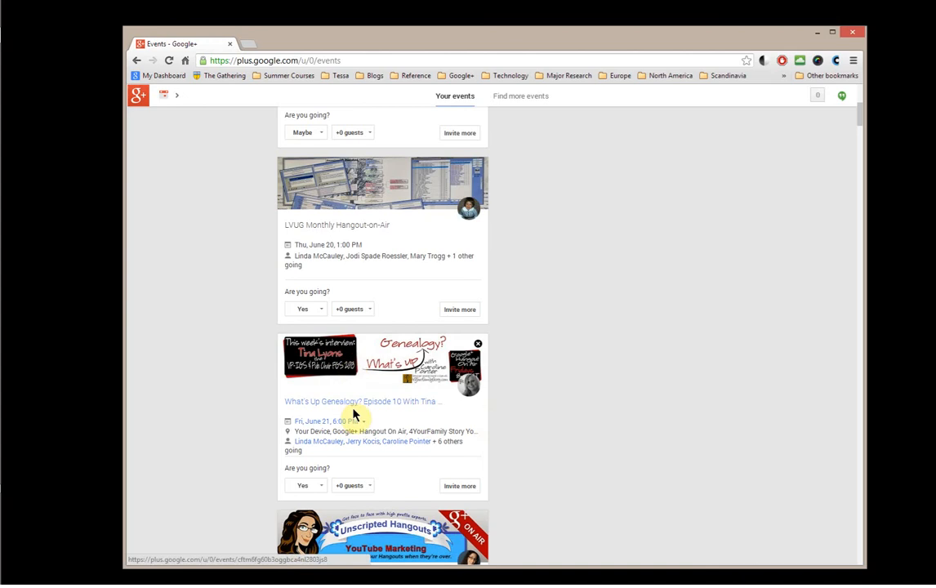
mouse_move(341, 423)
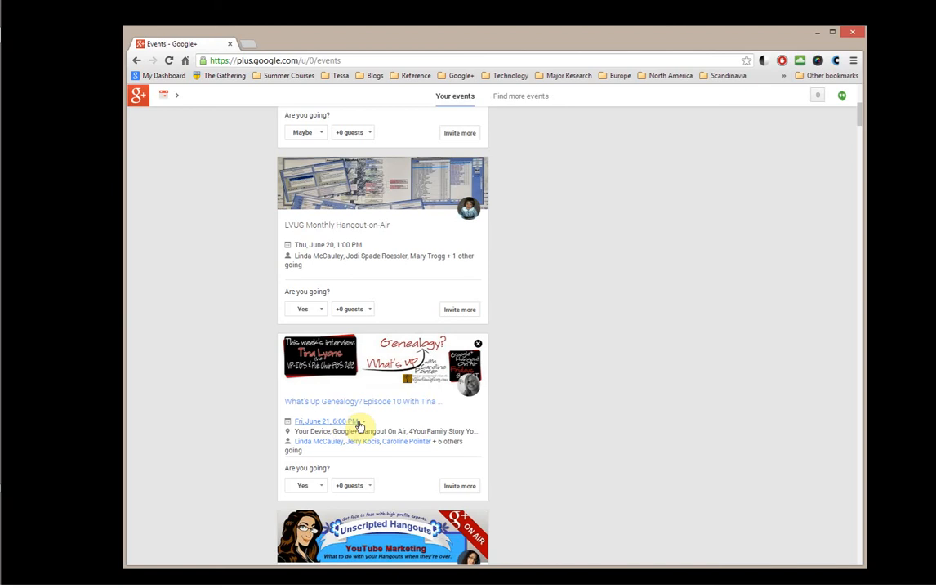
mouse_move(503, 421)
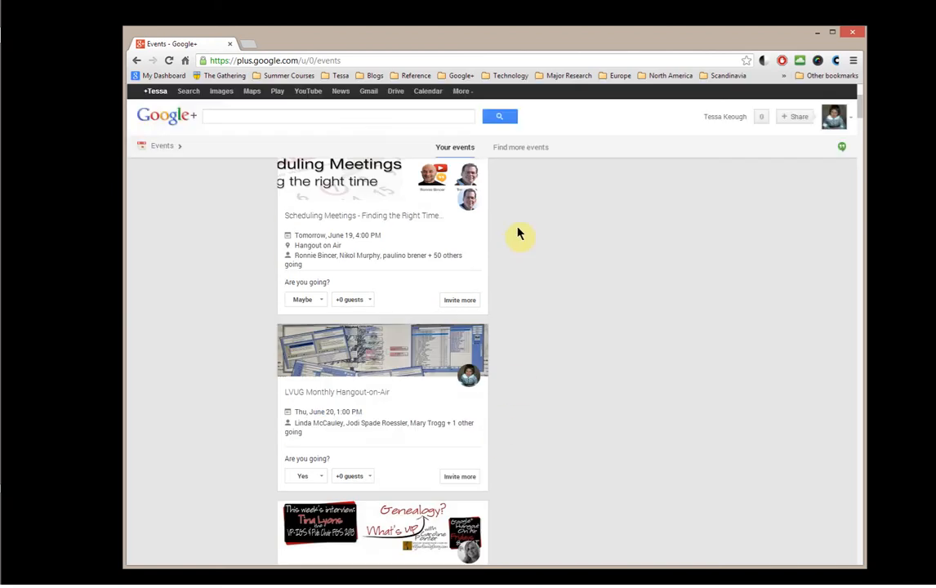
scroll("up", 3)
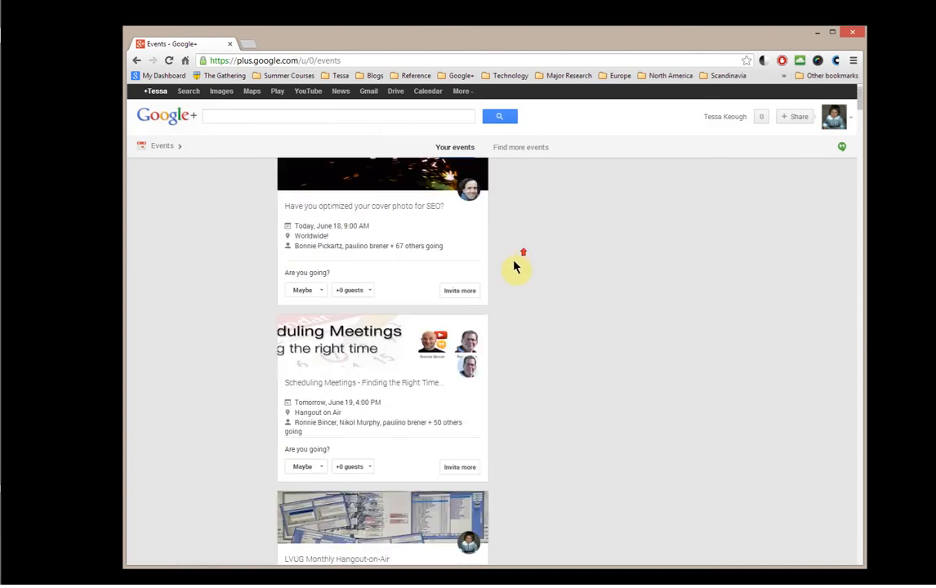
scroll("up", 3)
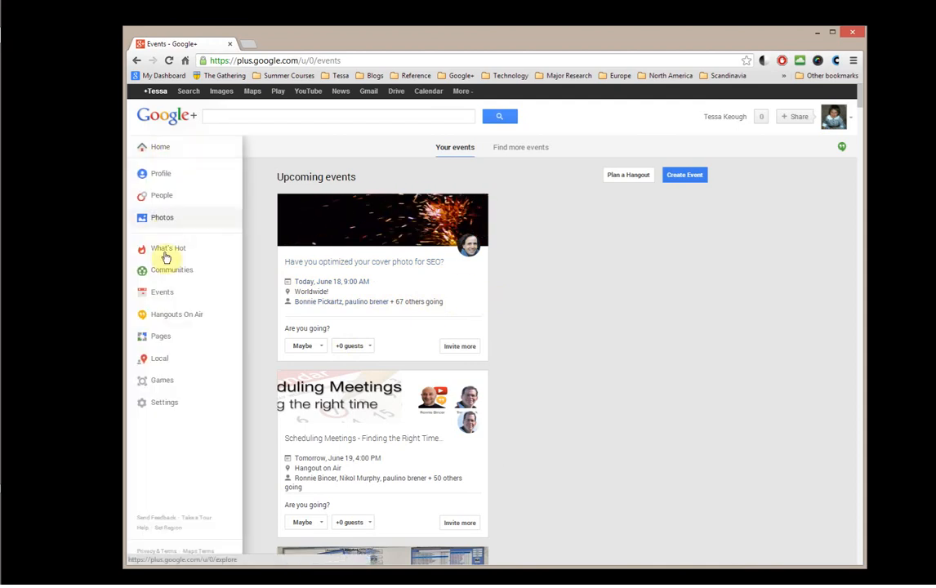
Go to Communities and scroll down to the invitations and Your communities list.
left_click(170, 269)
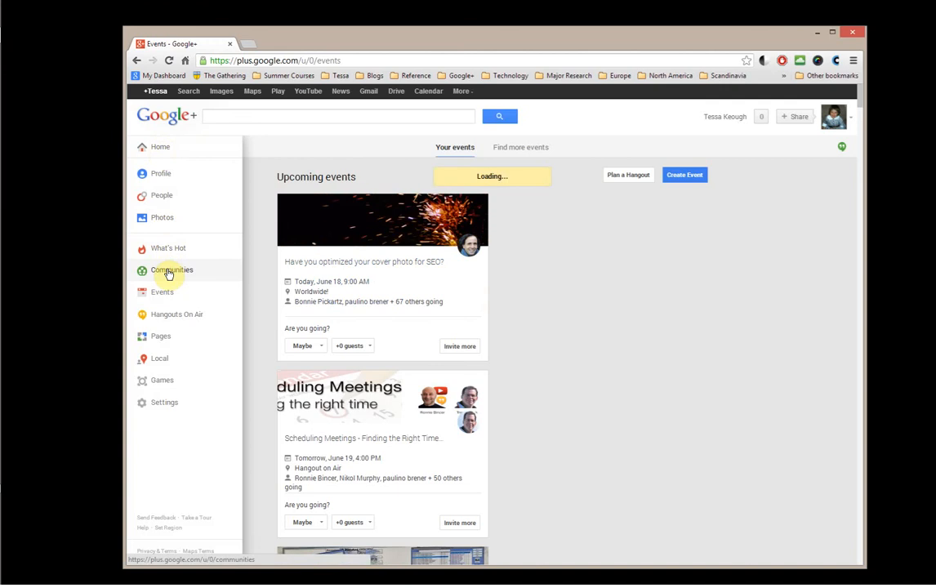
left_click(170, 270)
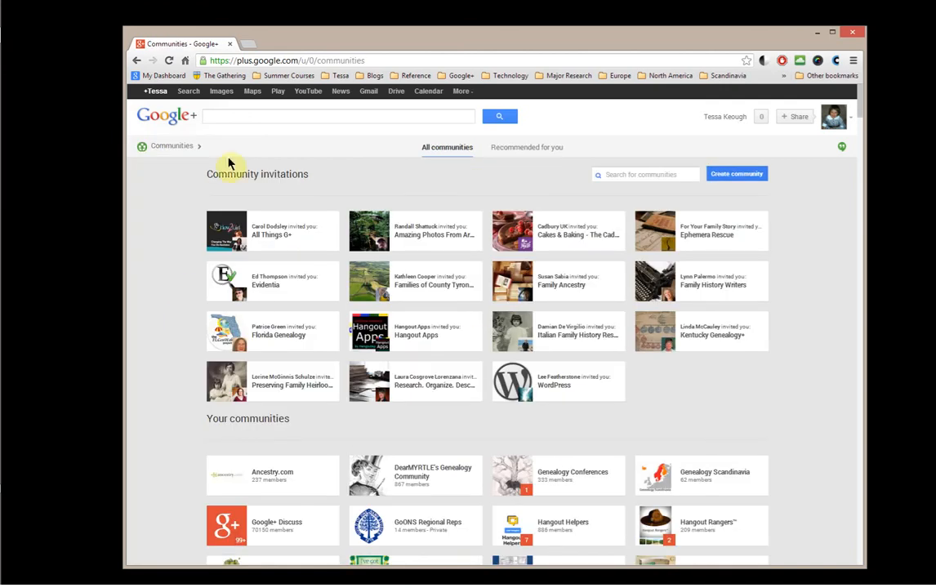
mouse_move(732, 411)
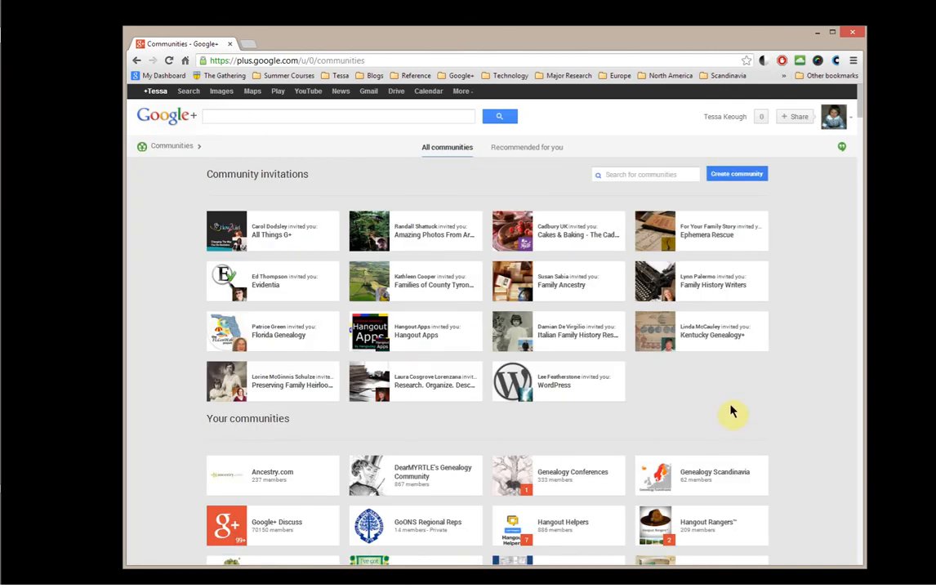
scroll("down", 3)
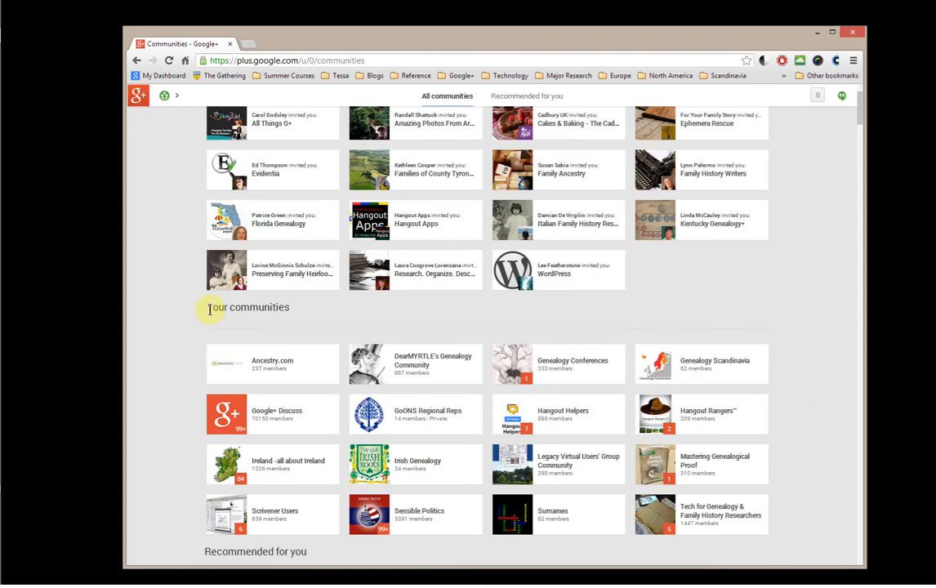
mouse_move(640, 398)
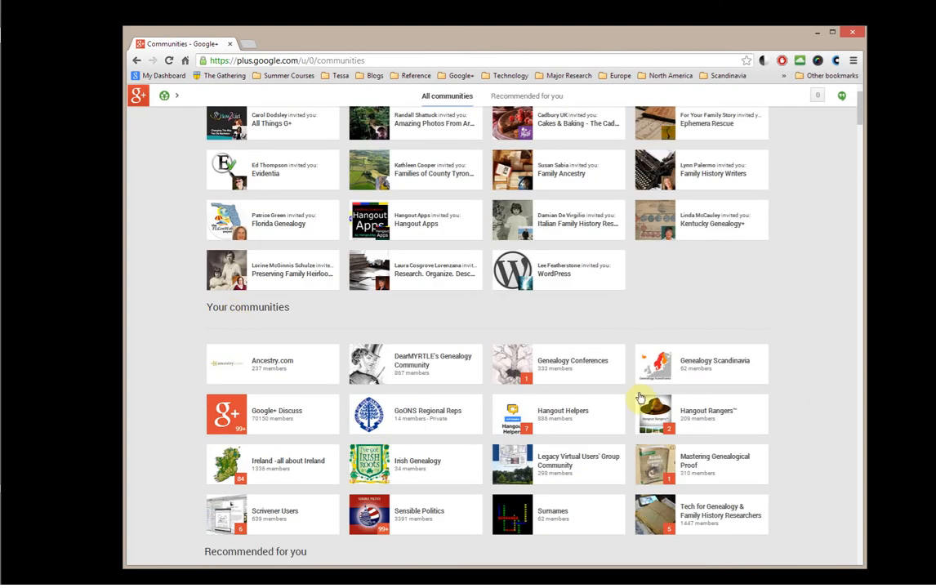
mouse_move(572, 464)
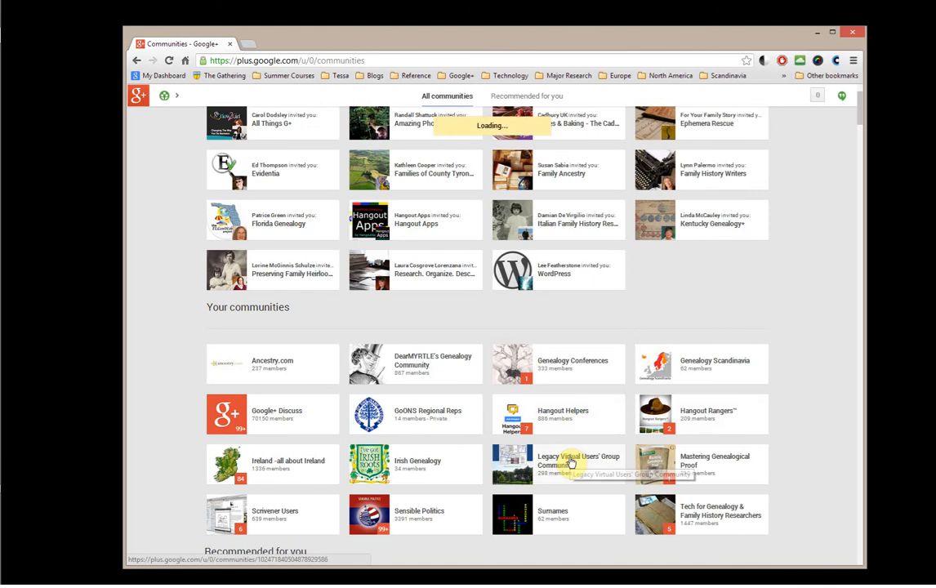
left_click(578, 464)
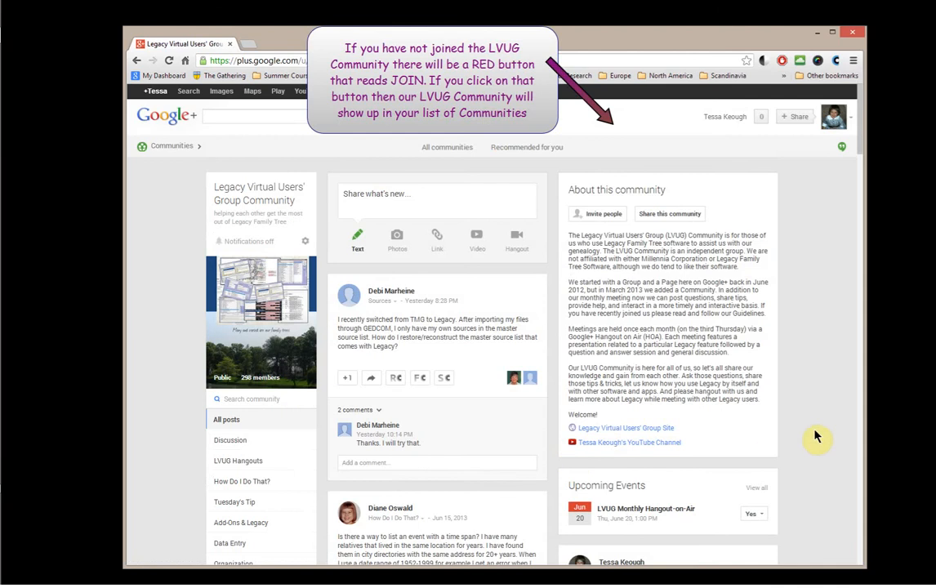
mouse_move(732, 147)
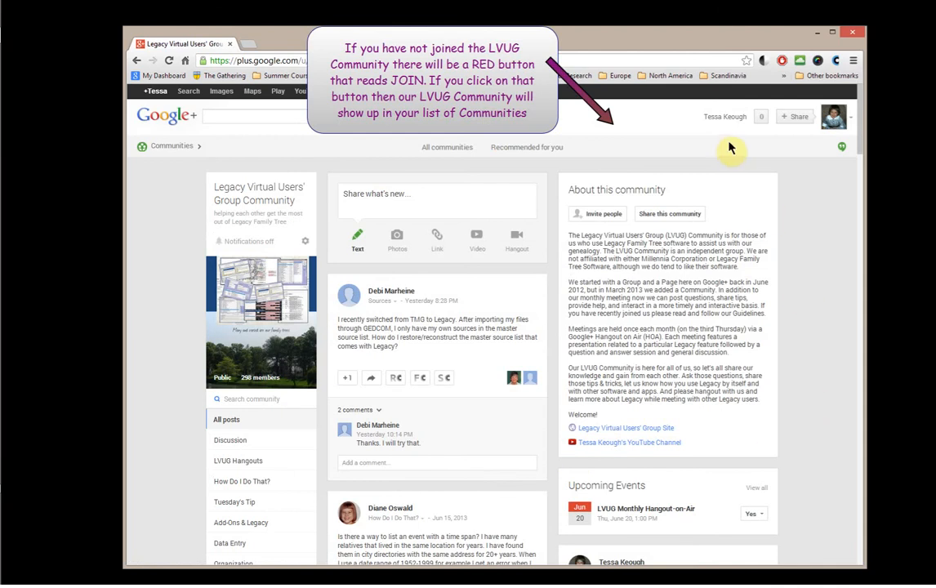
mouse_move(728, 154)
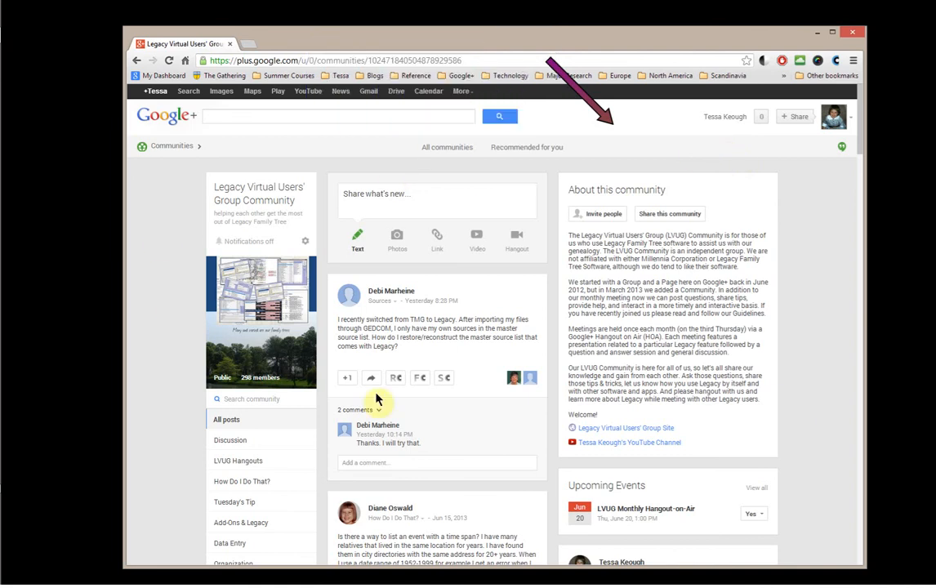
mouse_move(801, 330)
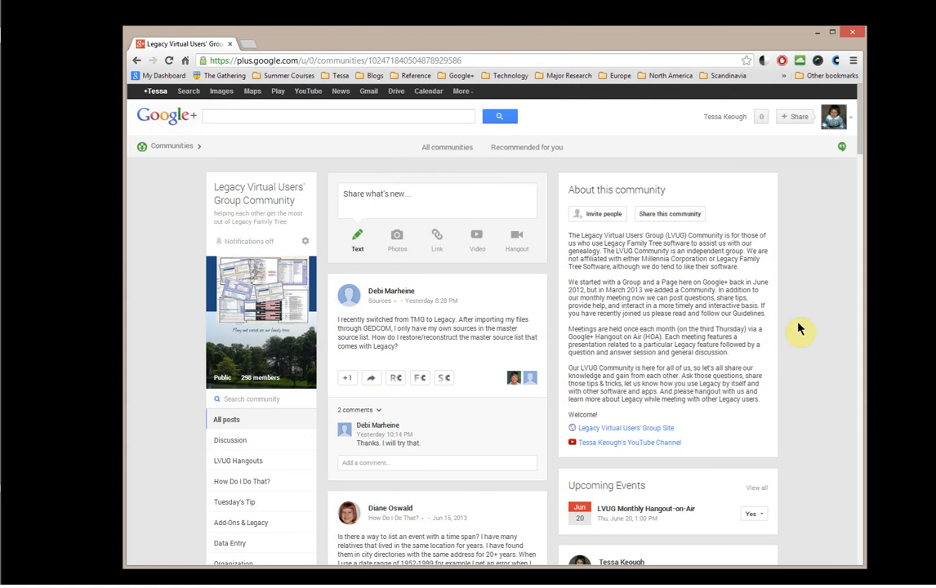
mouse_move(563, 225)
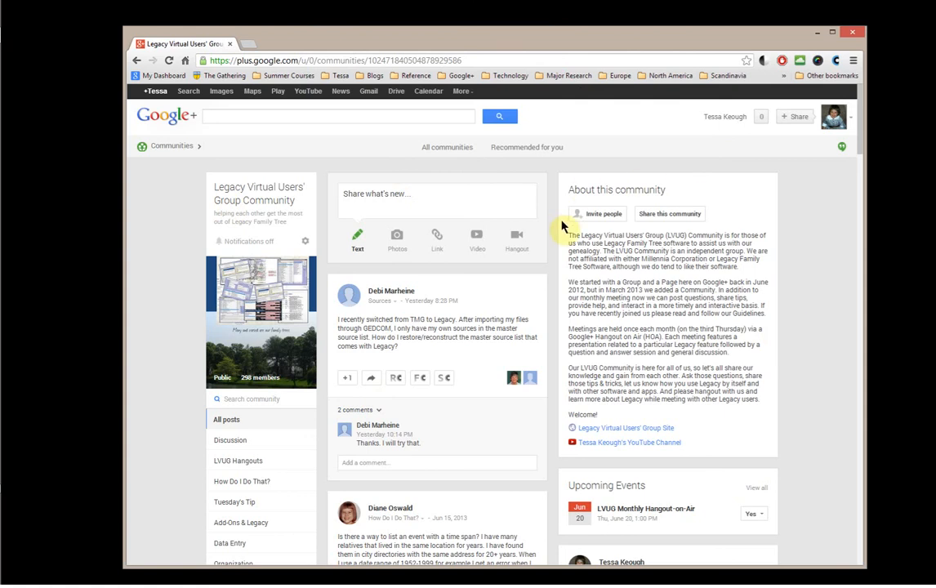
mouse_move(637, 428)
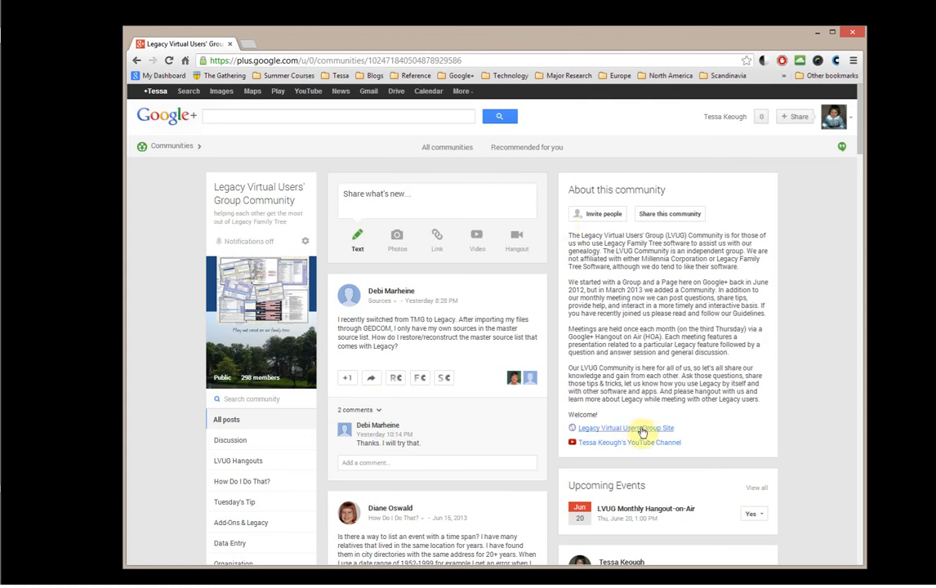
mouse_move(638, 431)
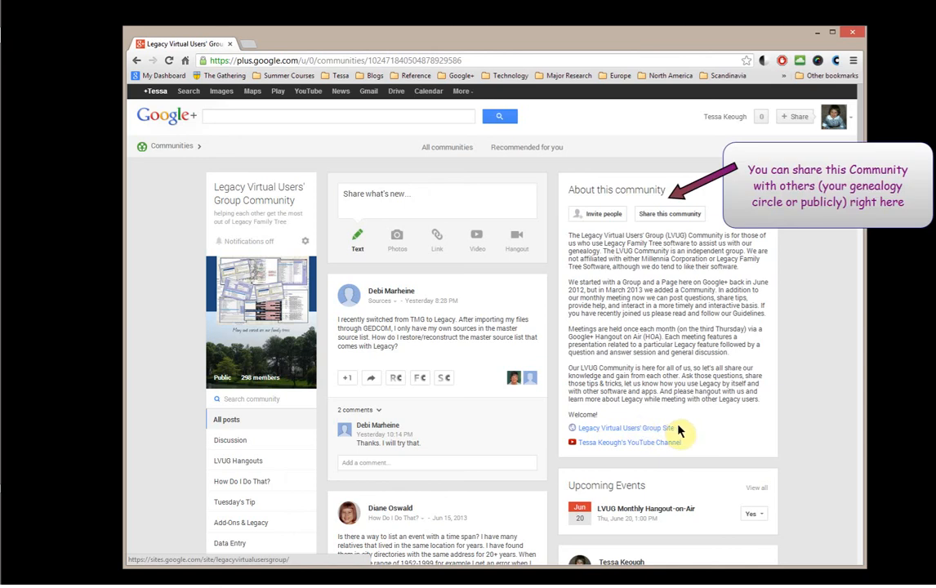
mouse_move(718, 428)
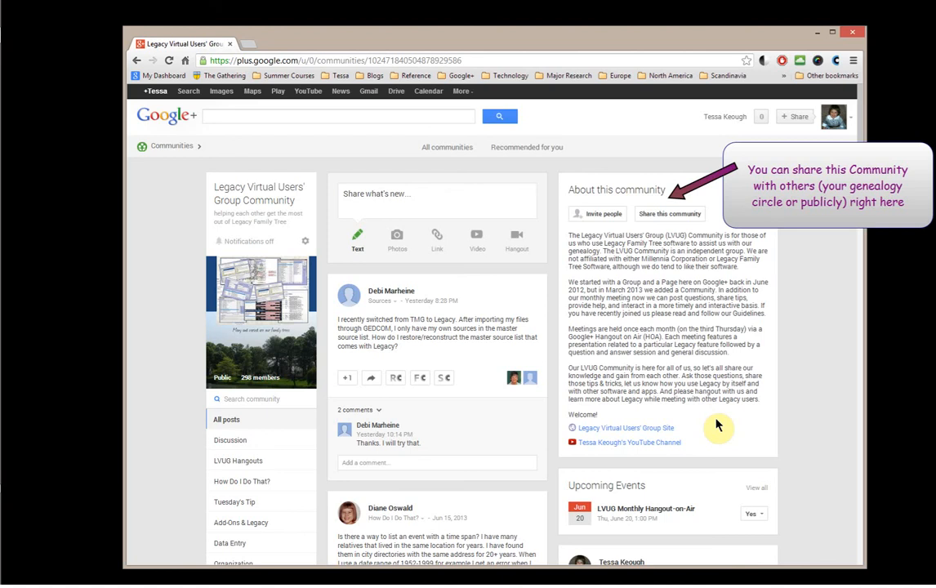
mouse_move(668, 438)
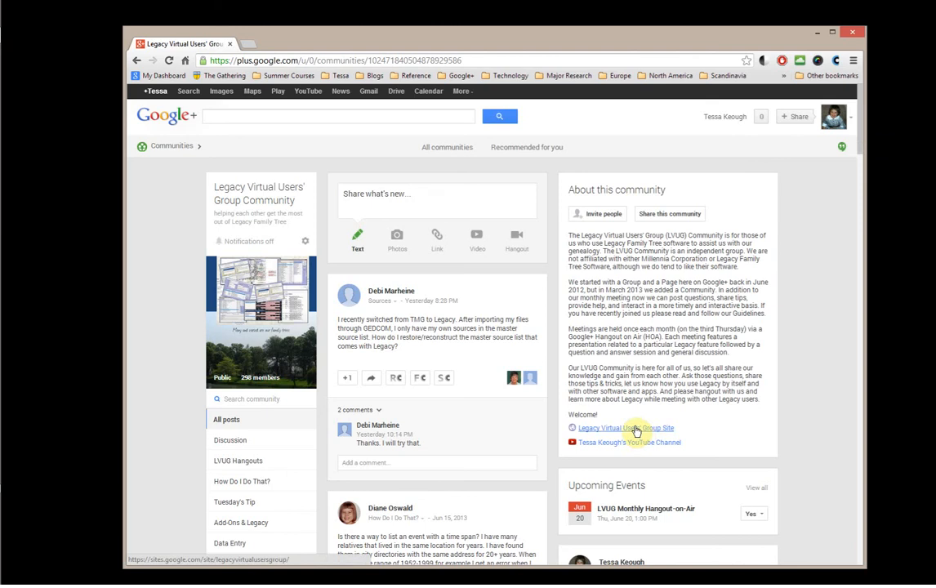
mouse_move(634, 447)
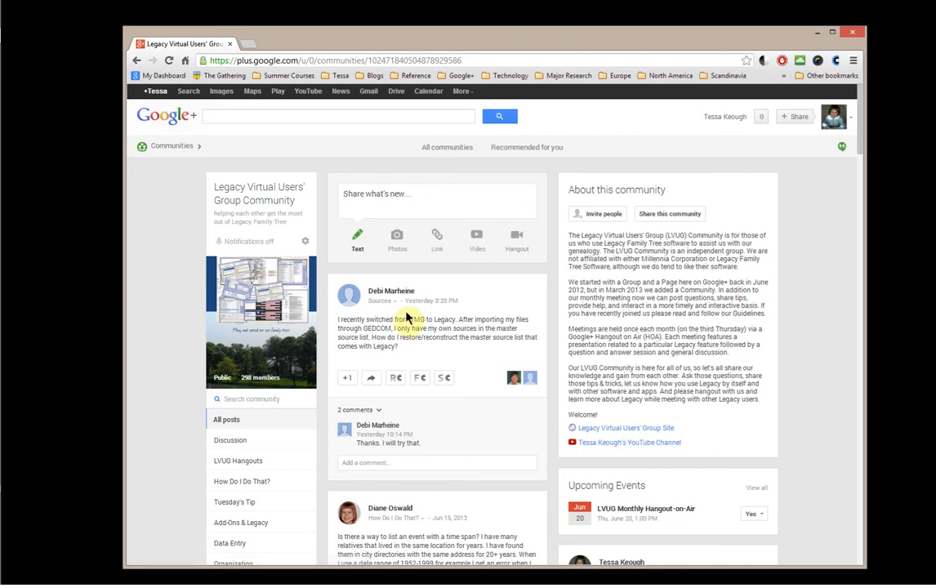
mouse_move(526, 276)
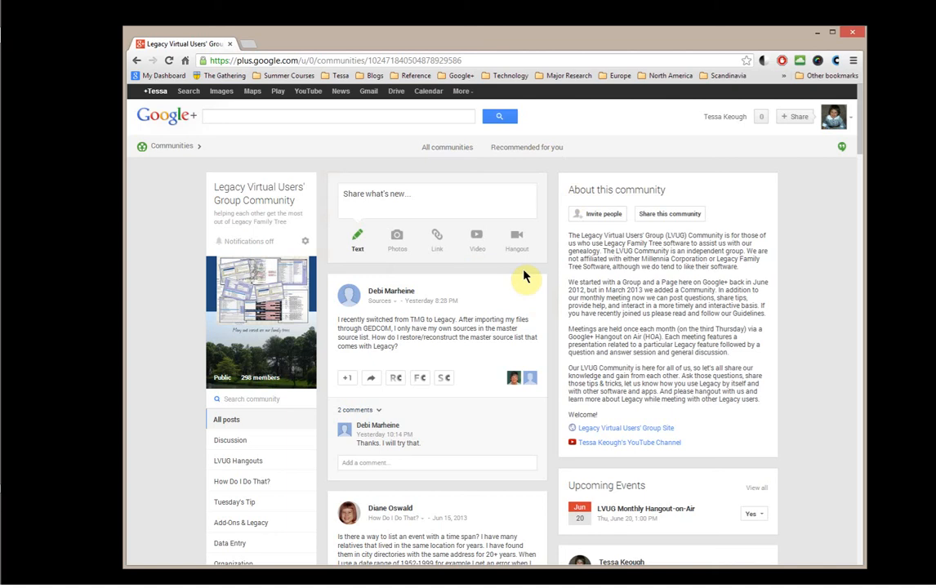
mouse_move(526, 209)
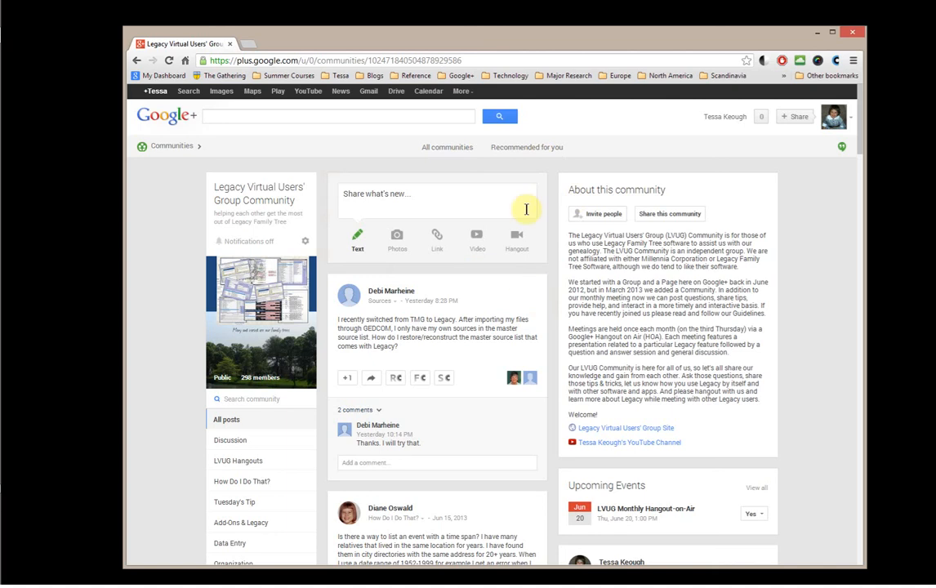
mouse_move(447, 288)
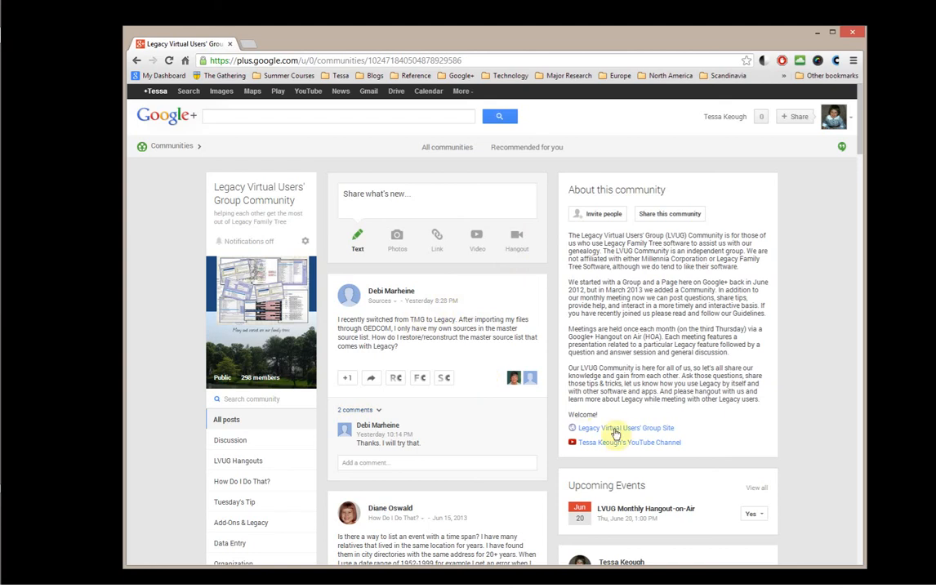
mouse_move(620, 441)
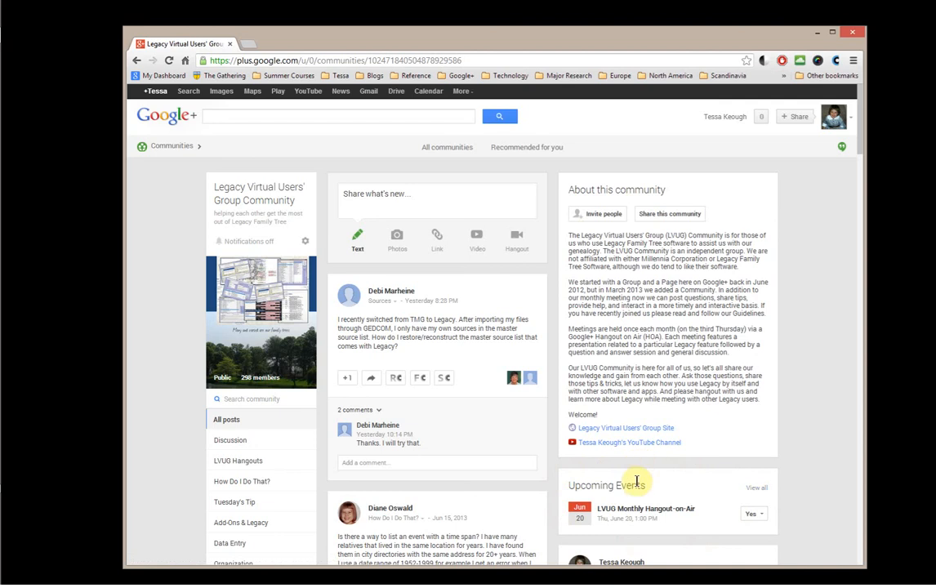
mouse_move(635, 508)
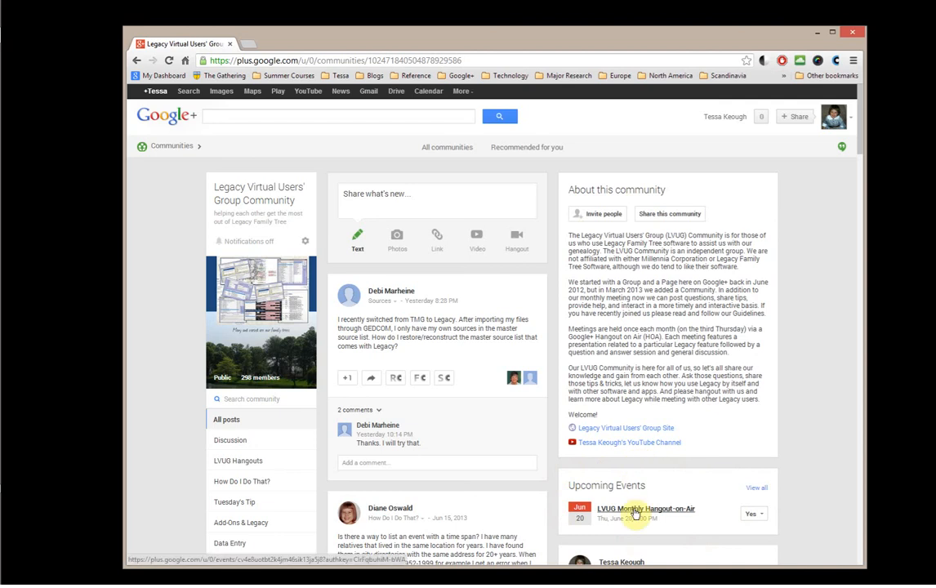
mouse_move(720, 524)
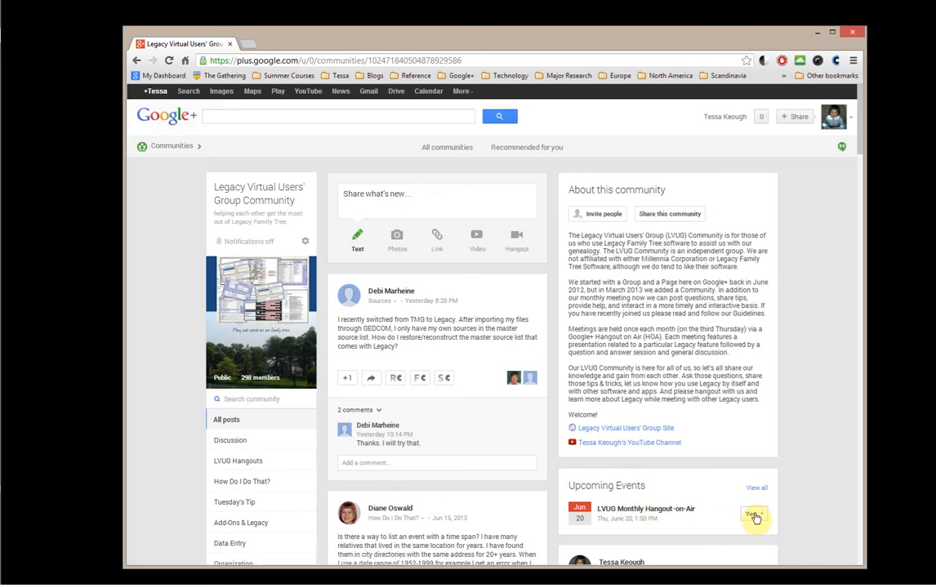
mouse_move(637, 447)
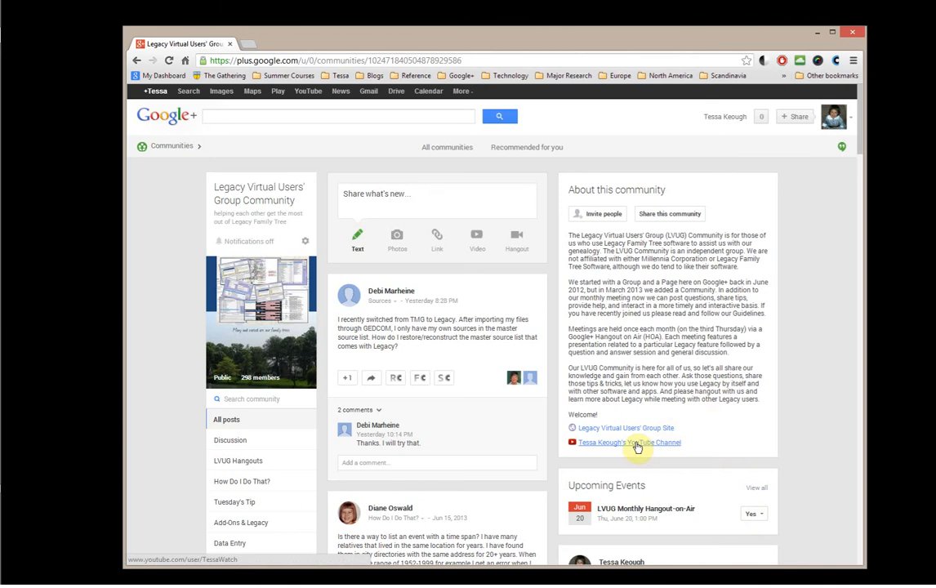
left_click(637, 447)
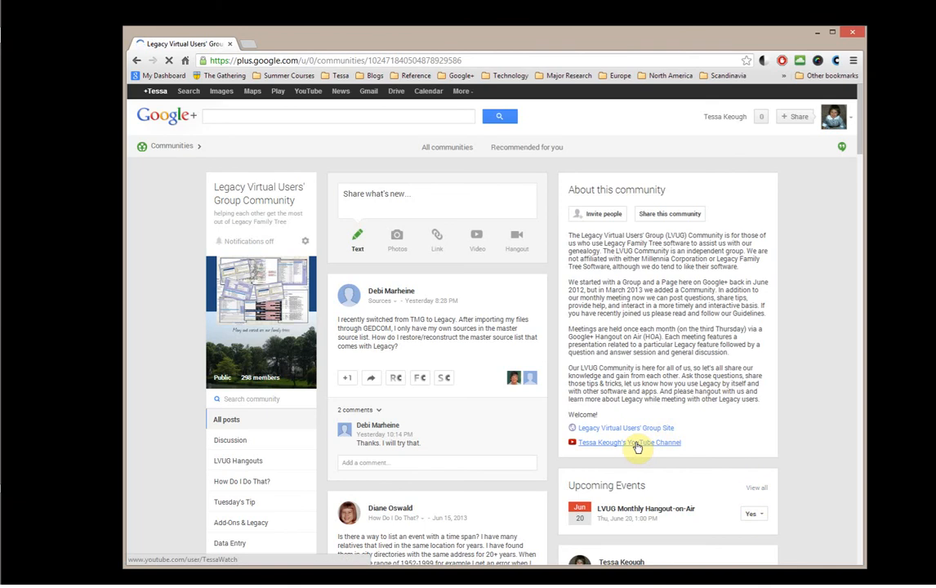
Load Tessa Keough's YouTube channel and switch its home view to the Feed.
left_click(627, 441)
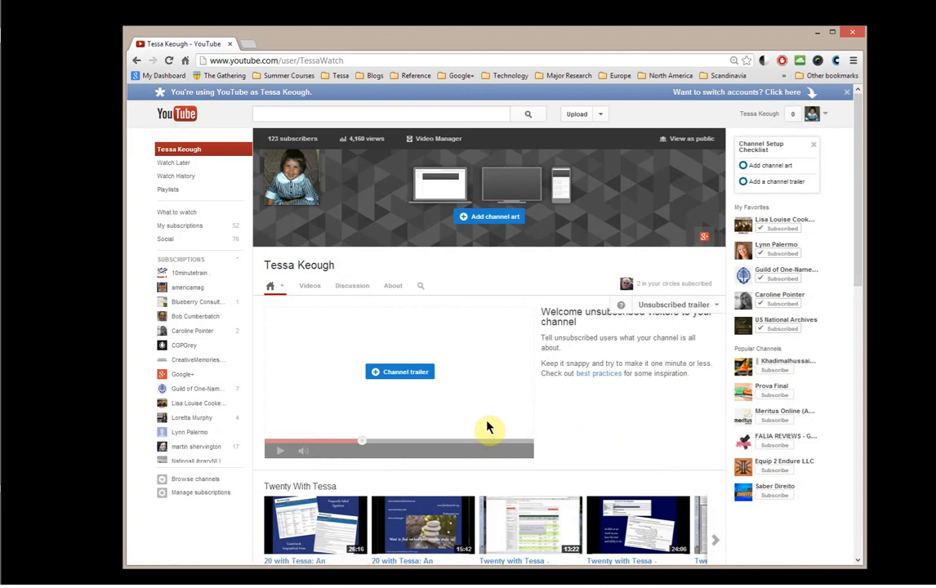
mouse_move(480, 304)
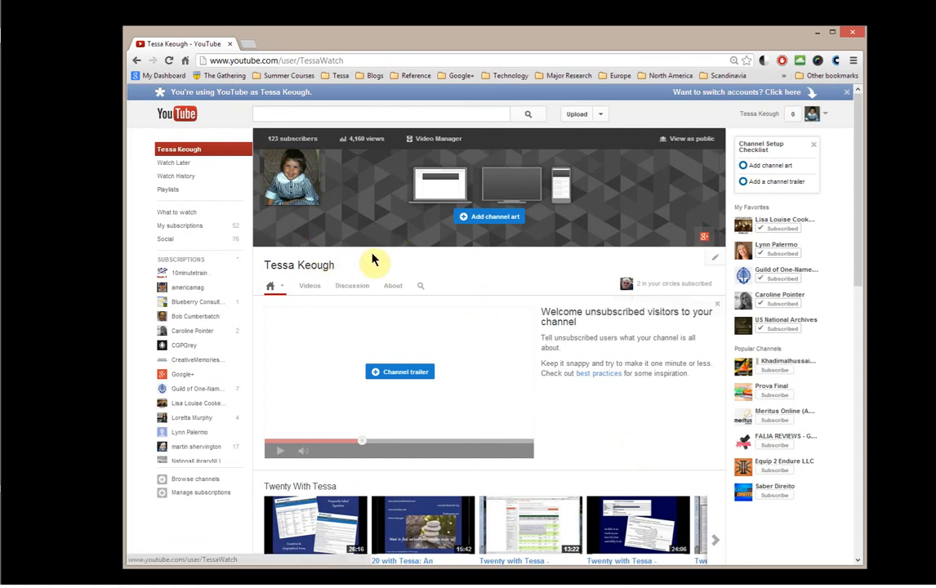
mouse_move(650, 186)
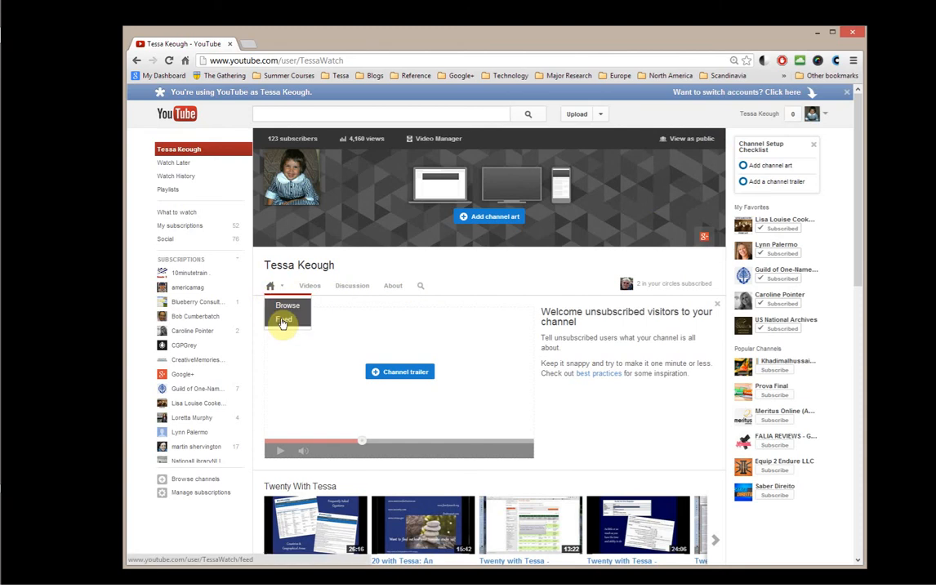
left_click(284, 319)
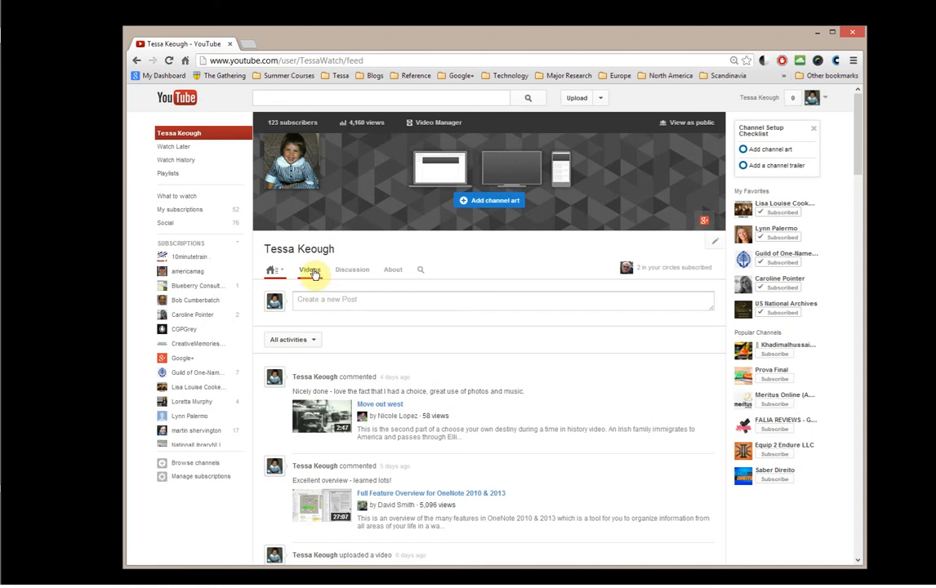
Browse the channel's uploaded videos, then return to the home page with the Twenty With Tessa playlist.
left_click(311, 270)
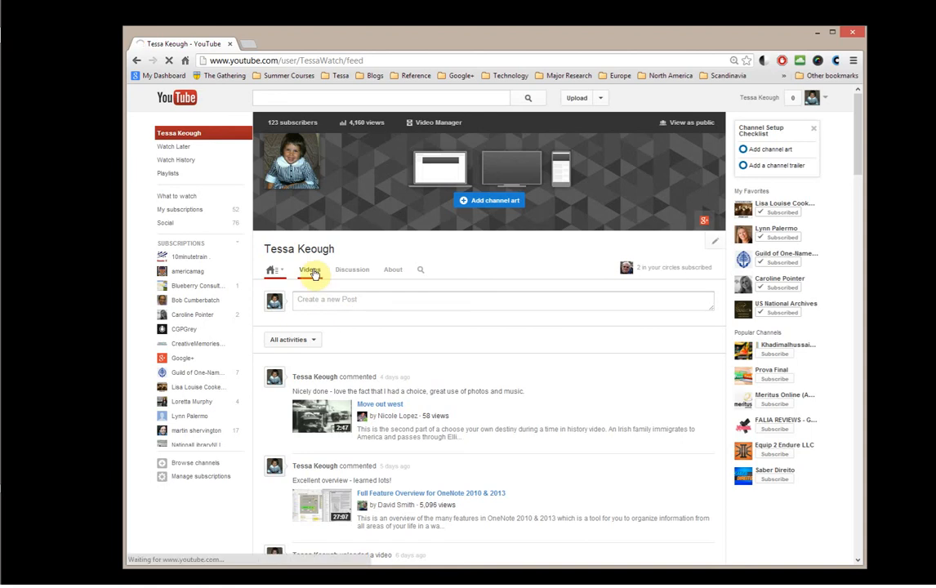
left_click(310, 270)
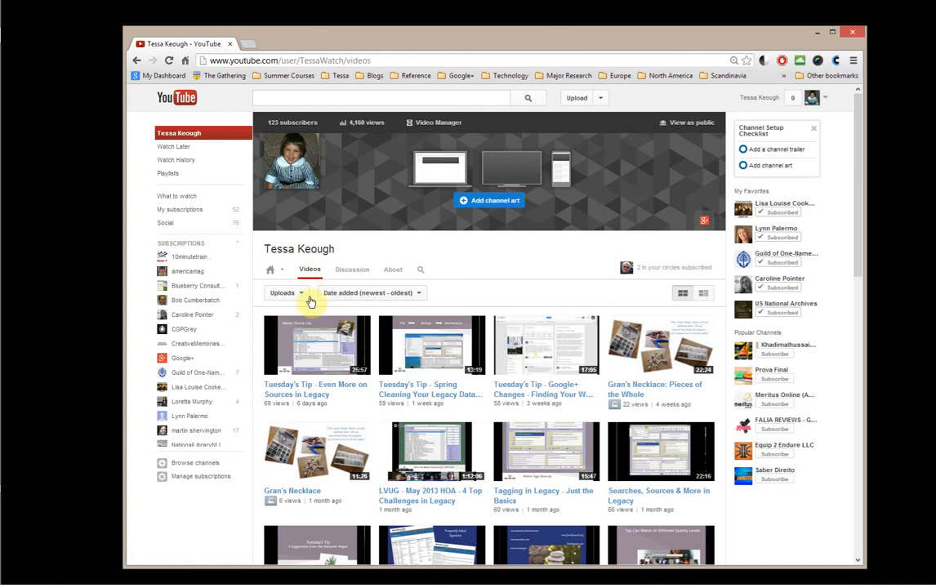
mouse_move(405, 294)
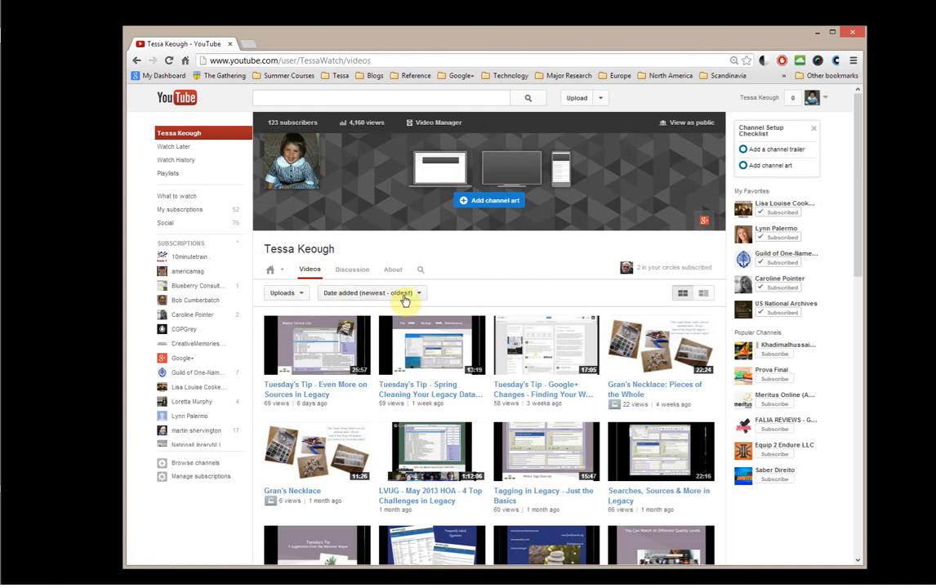
left_click(271, 269)
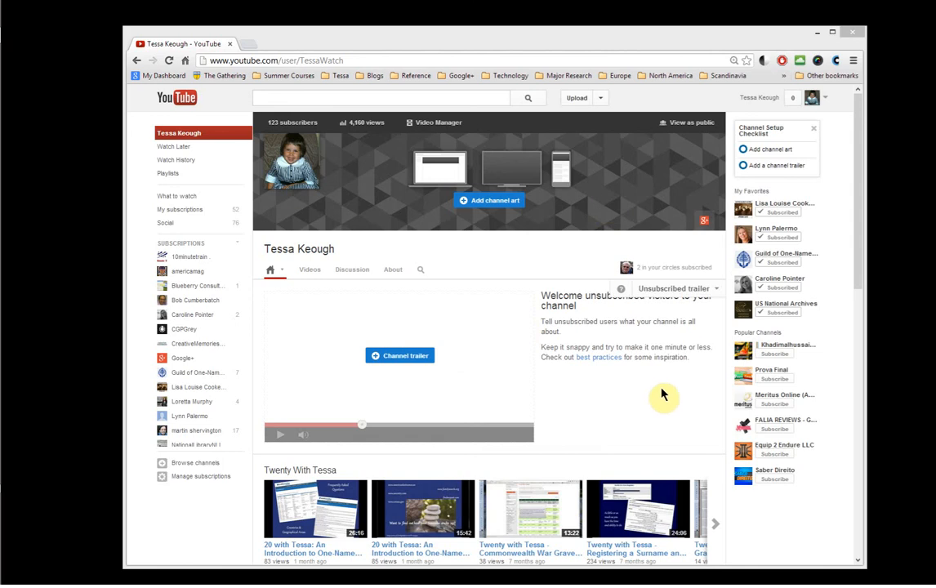
mouse_move(662, 392)
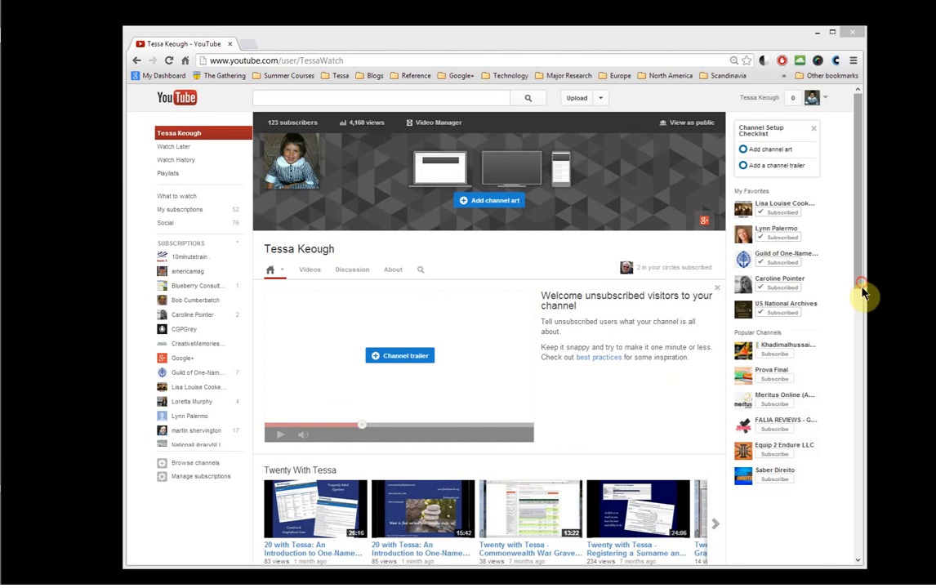
scroll("down", 3)
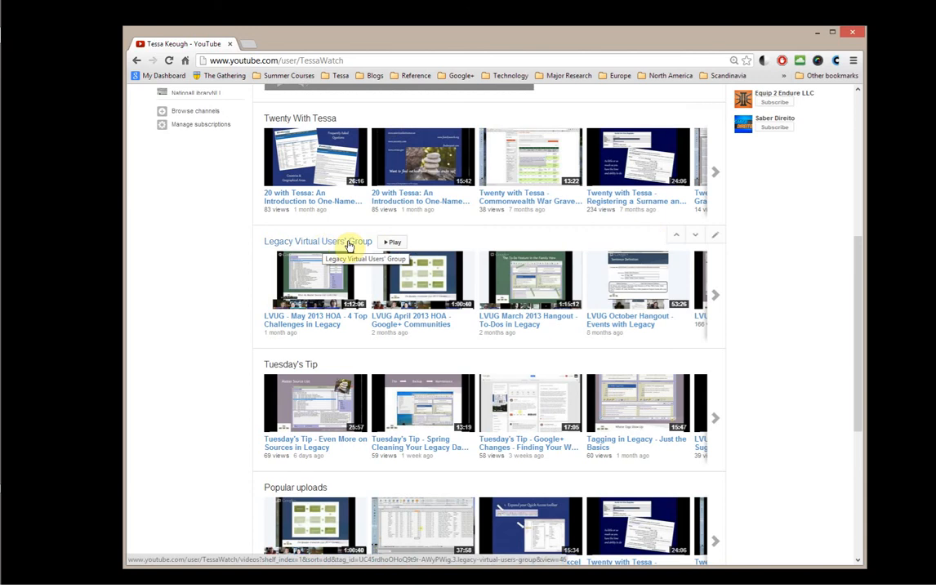
mouse_move(341, 346)
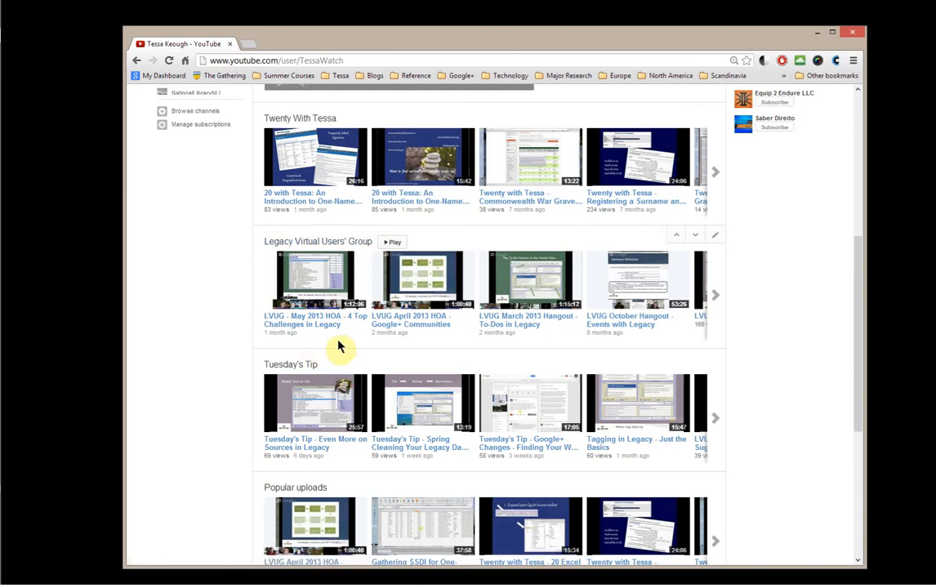
mouse_move(671, 347)
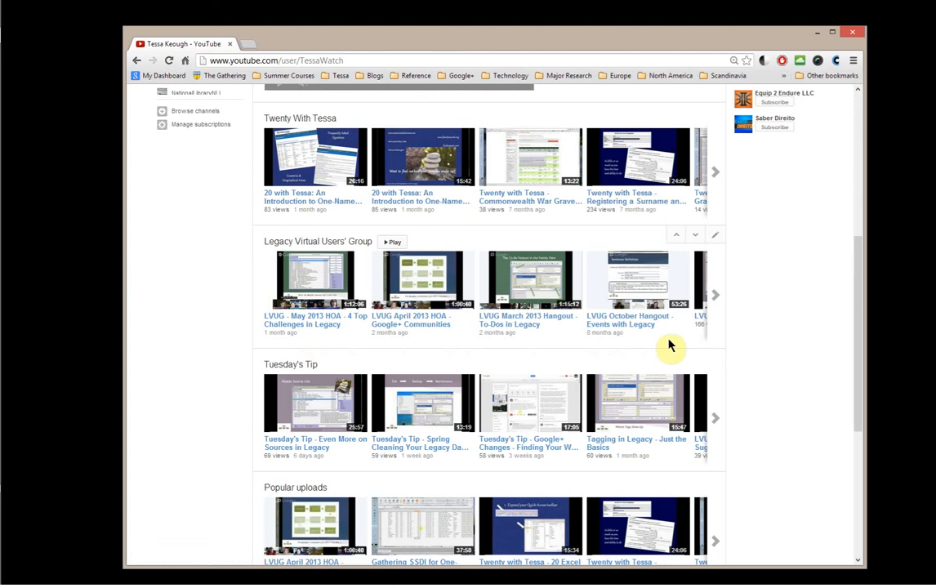
mouse_move(715, 299)
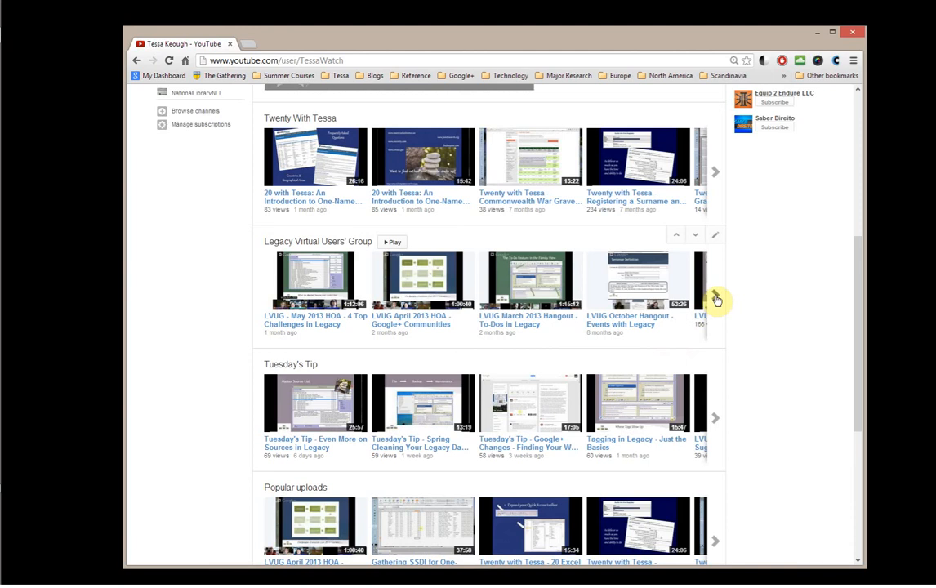
left_click(714, 297)
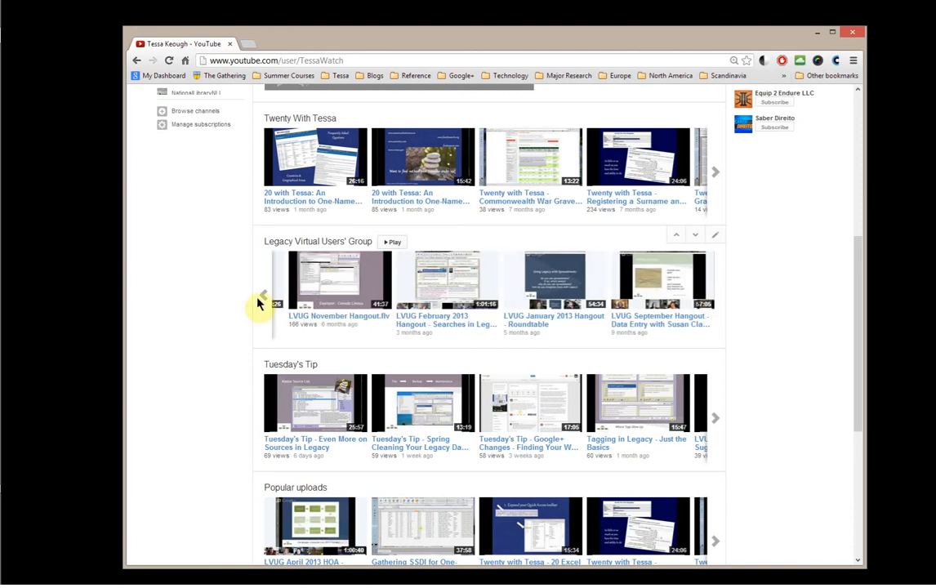
left_click(714, 294)
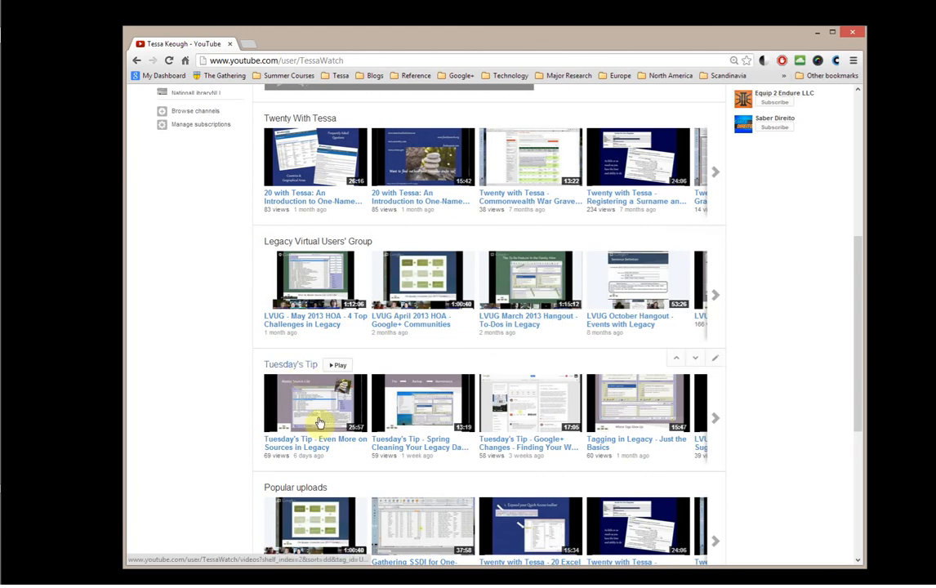
mouse_move(712, 423)
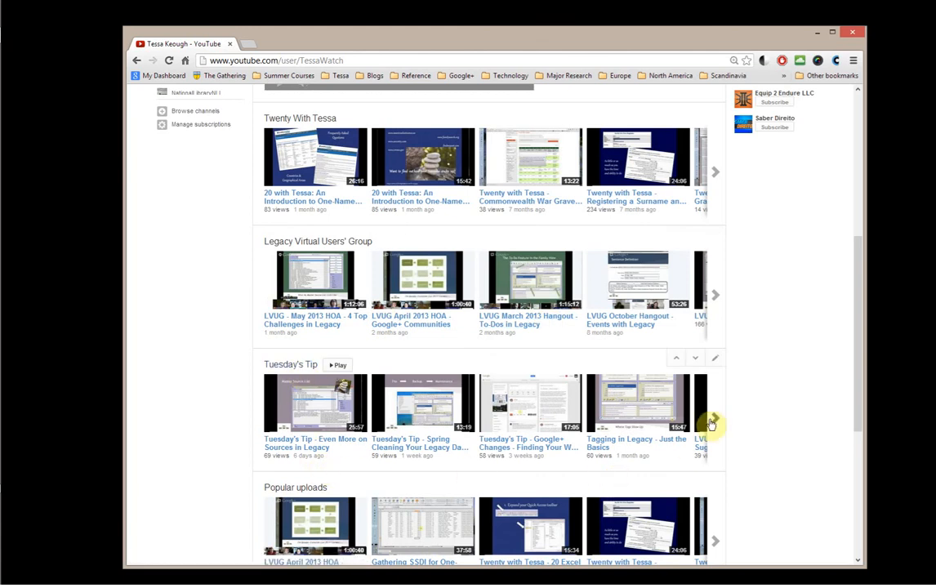
left_click(713, 409)
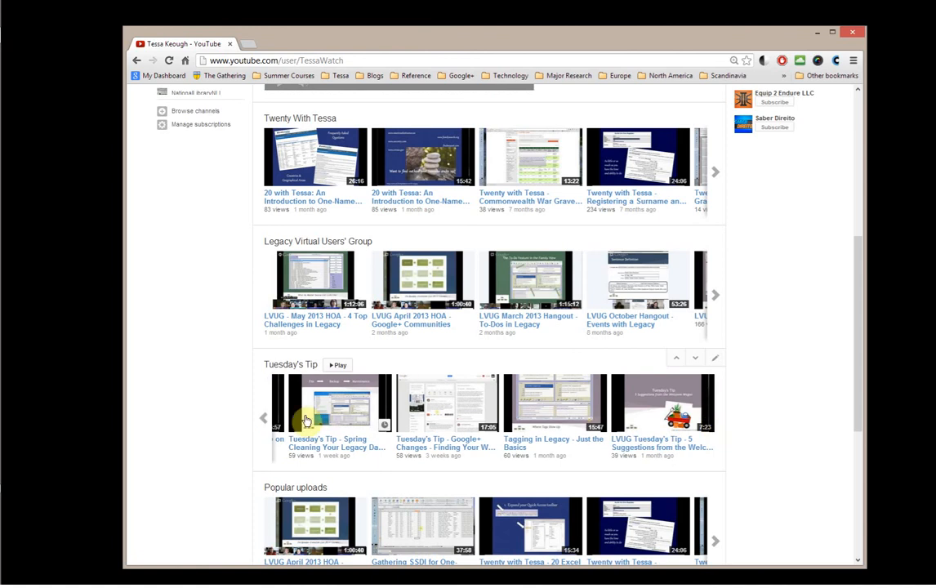
left_click(263, 418)
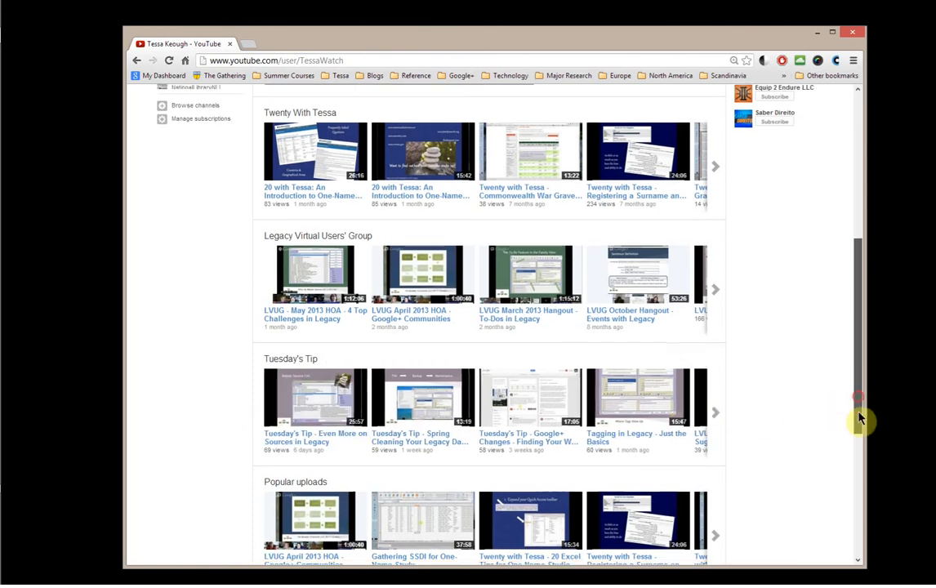
scroll("down", 3)
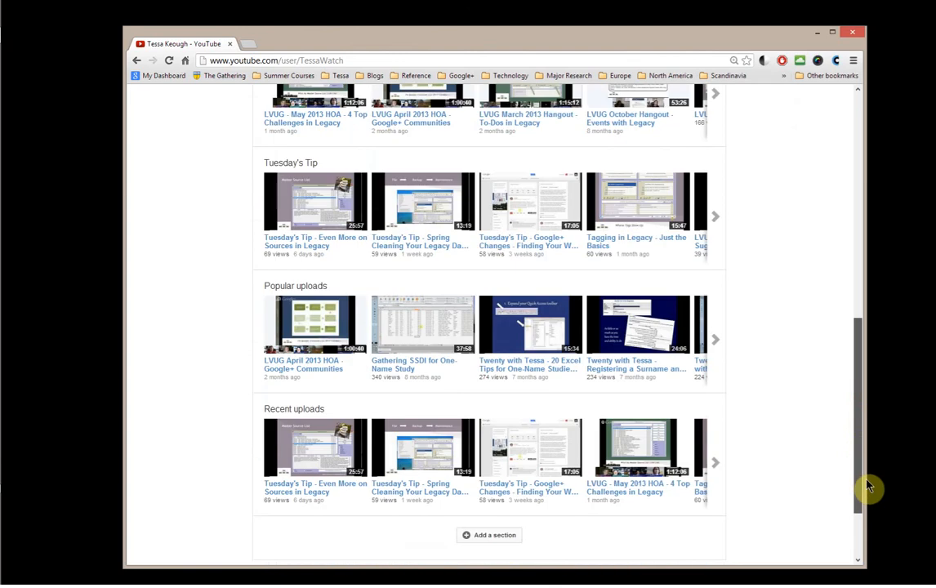
scroll("up", 3)
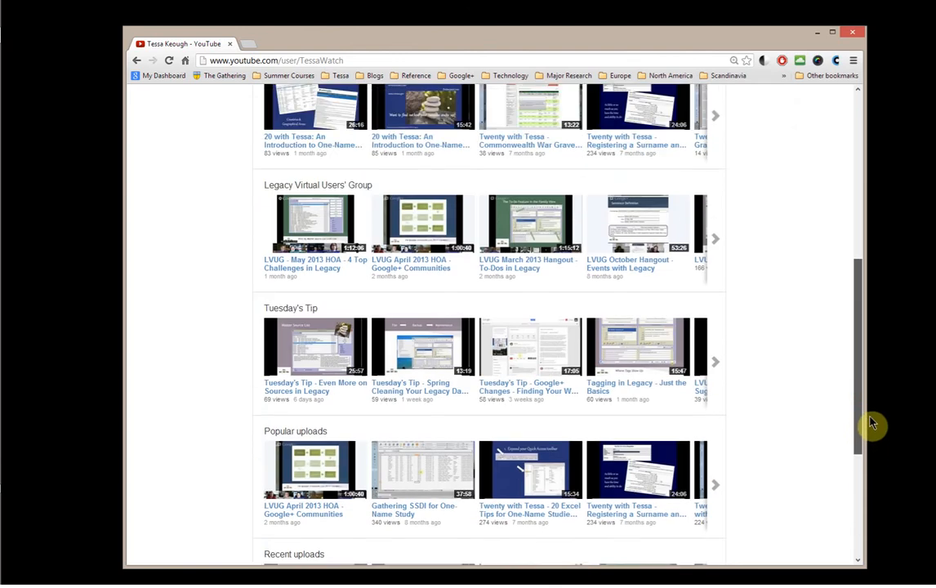
scroll("up", 3)
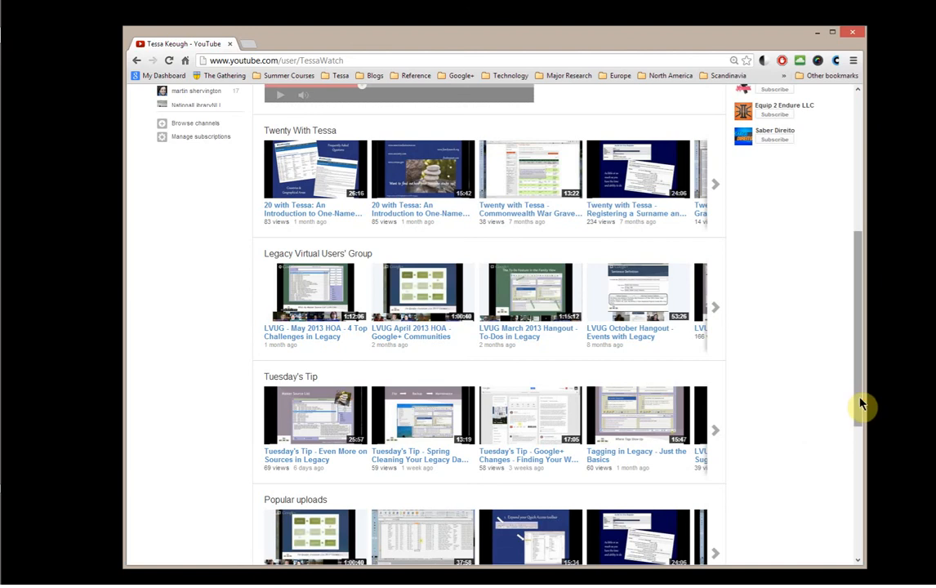
scroll("up", 3)
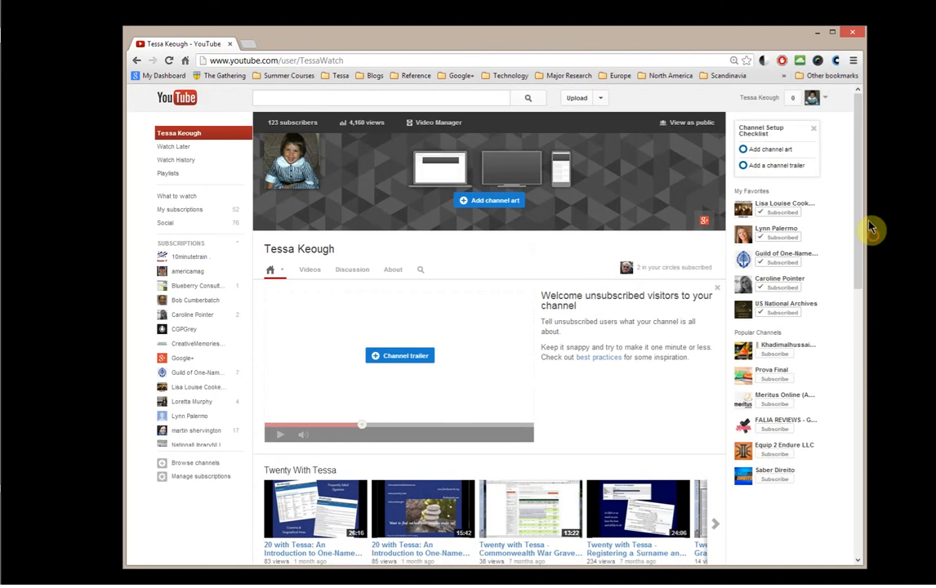
mouse_move(821, 206)
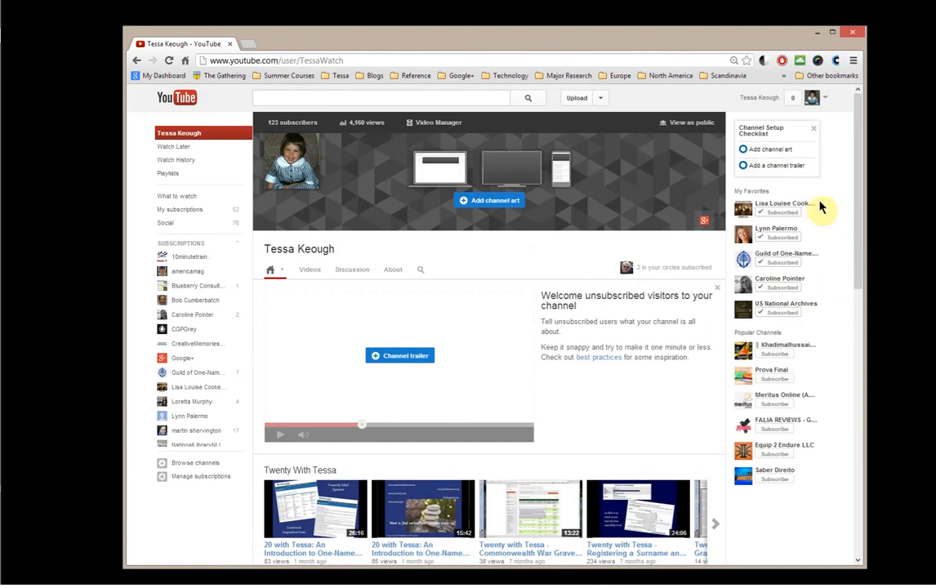
mouse_move(823, 210)
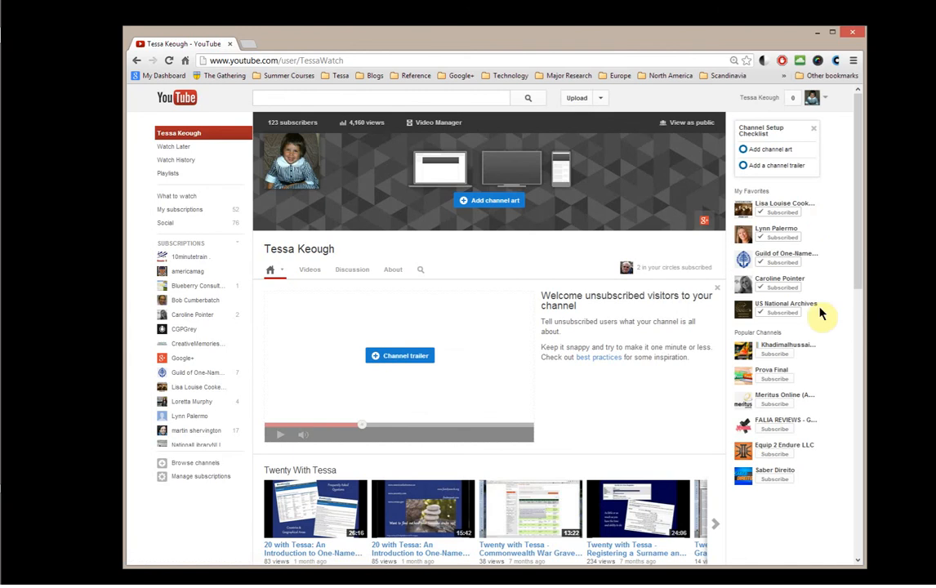
mouse_move(805, 333)
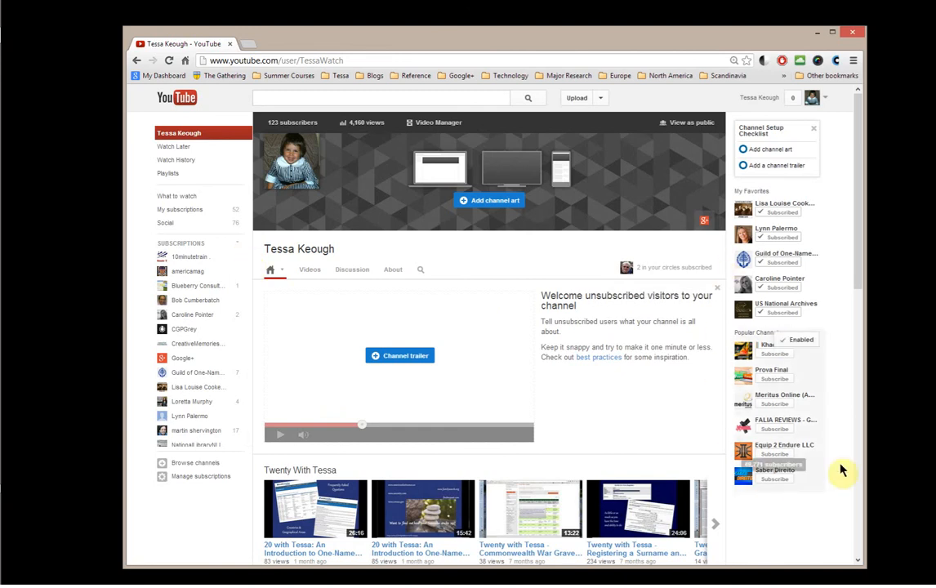
mouse_move(859, 323)
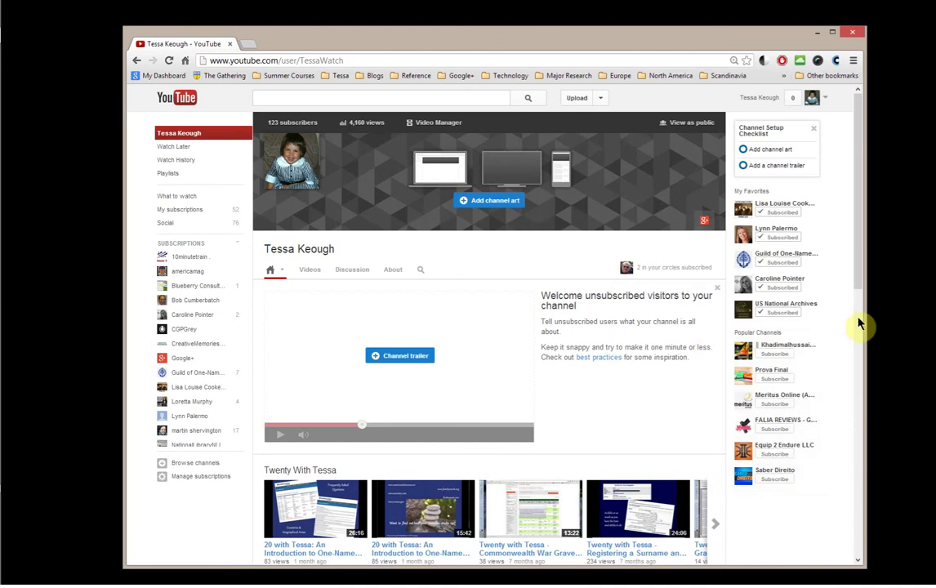
mouse_move(859, 285)
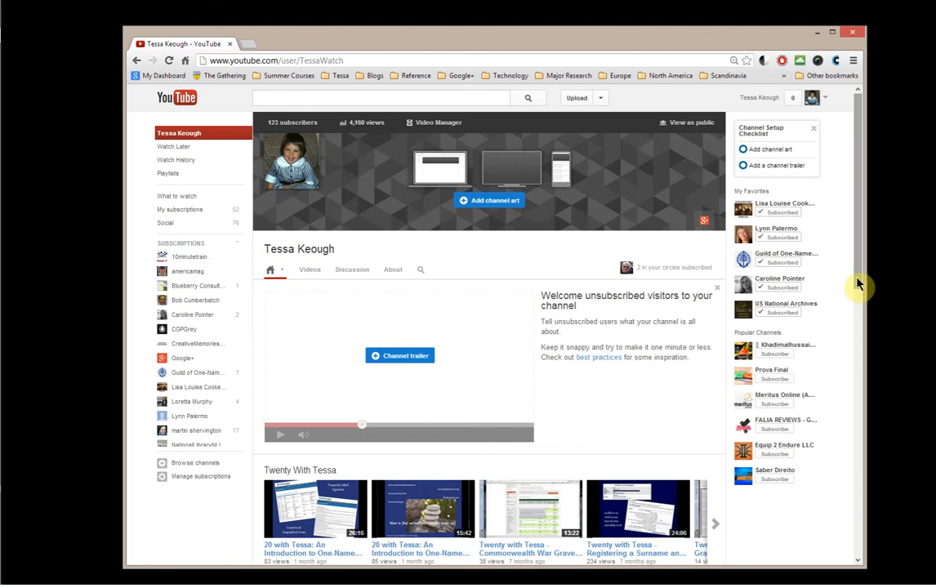
mouse_move(839, 326)
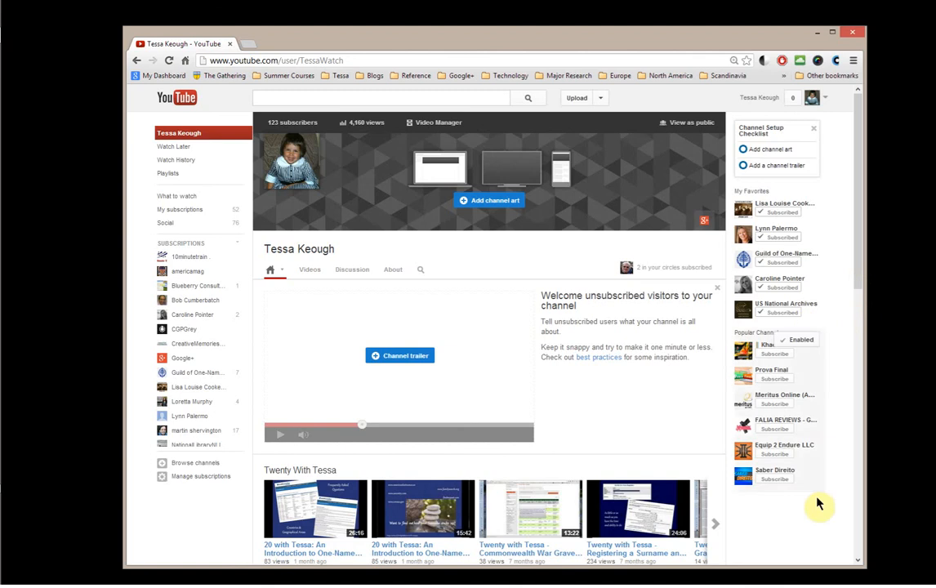
mouse_move(889, 307)
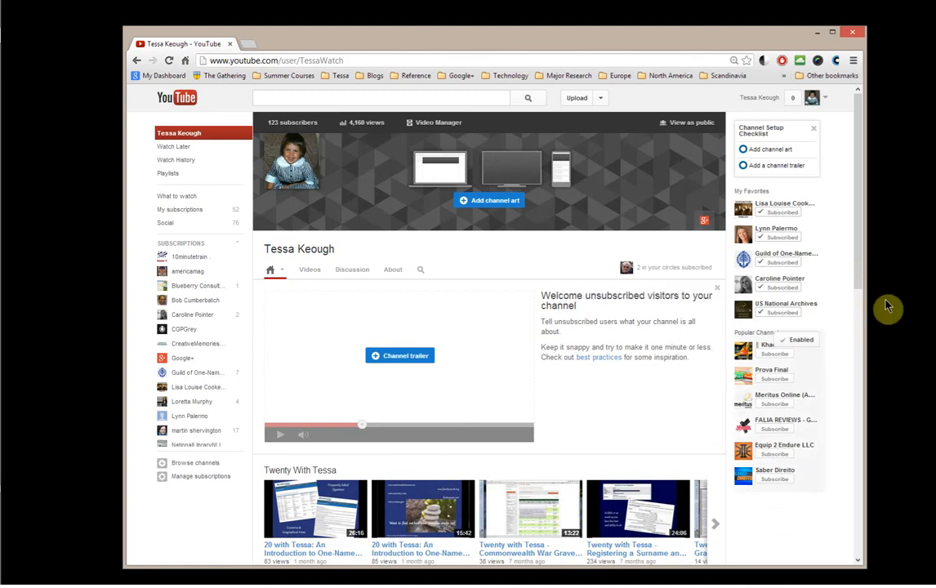
mouse_move(751, 189)
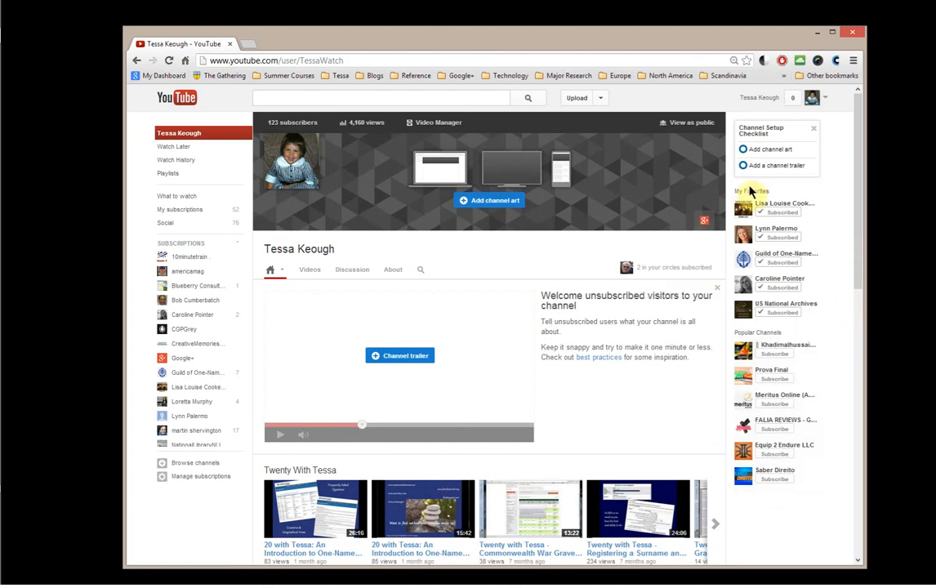
mouse_move(656, 245)
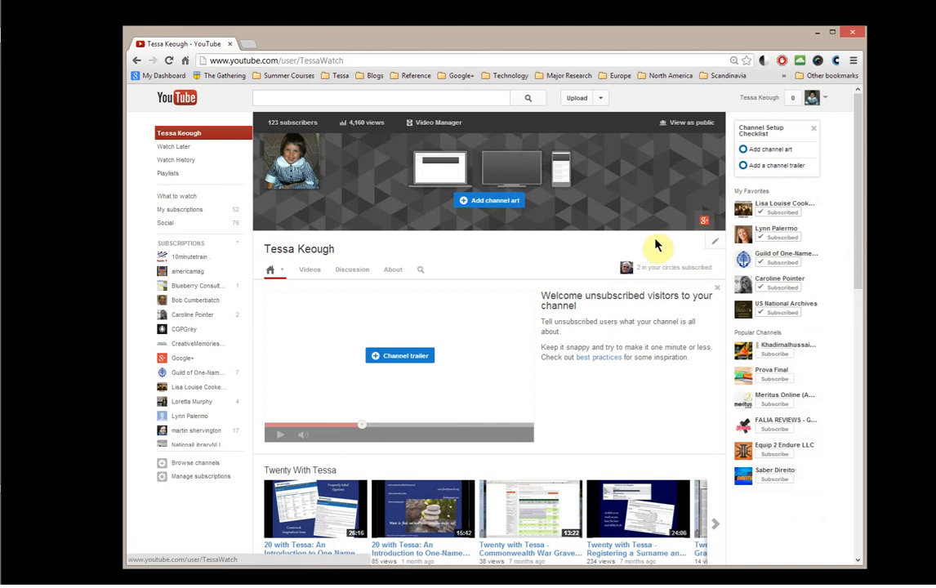
mouse_move(558, 270)
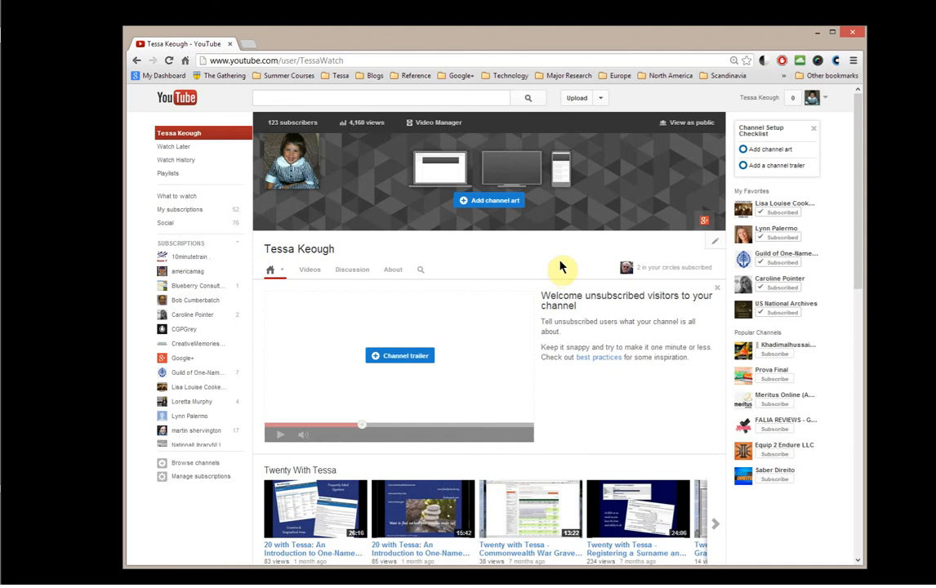
mouse_move(568, 251)
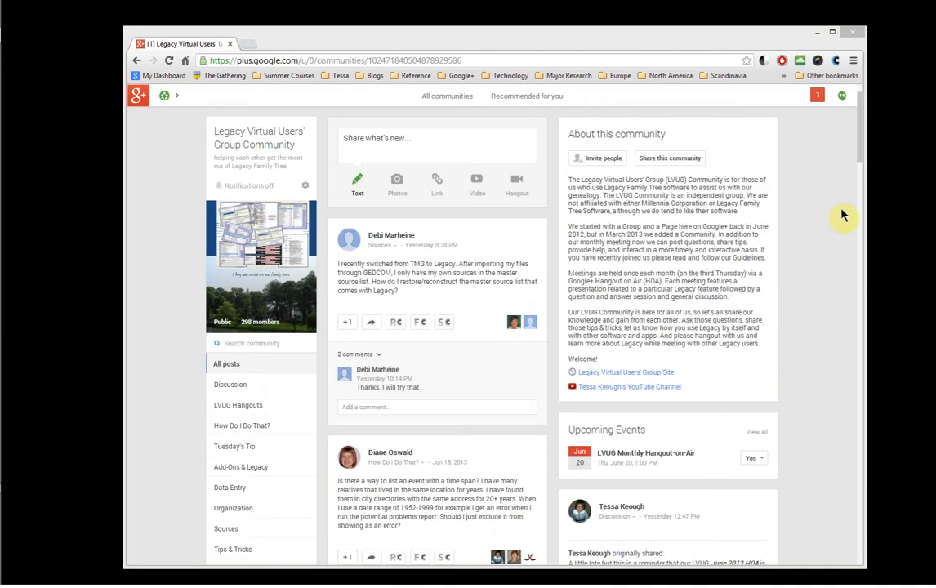
mouse_move(863, 166)
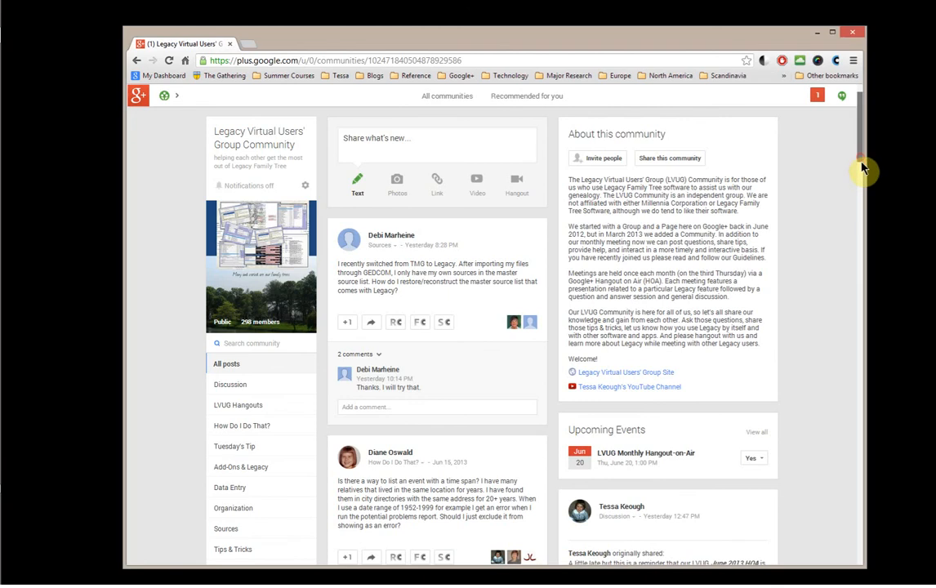
Scroll the About panel to the hangout instructions and expand the full reminder post.
scroll("down", 3)
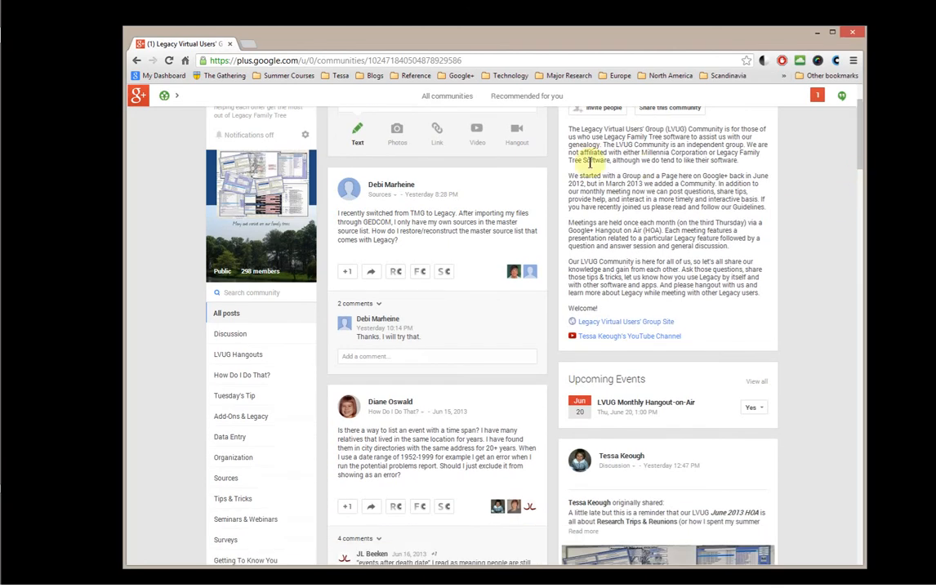
mouse_move(563, 237)
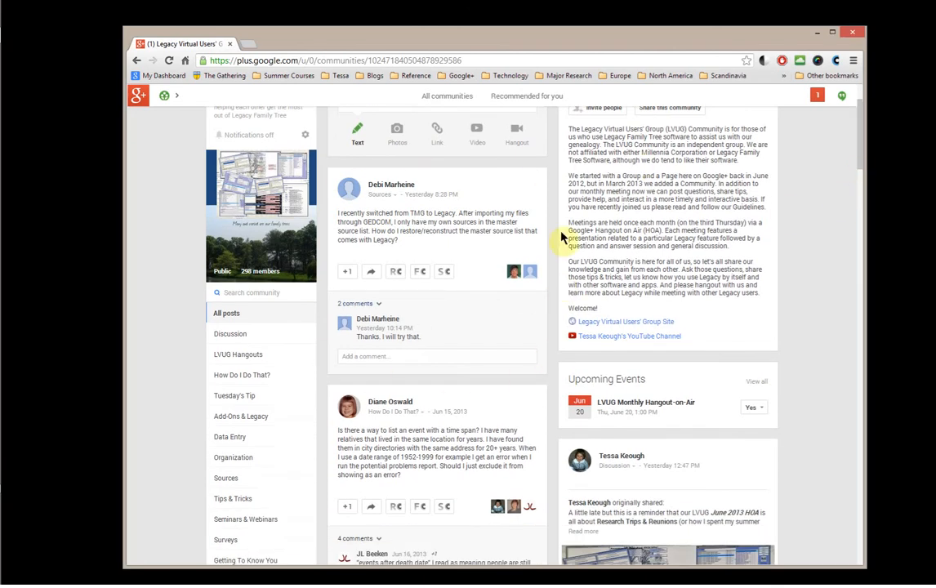
mouse_move(846, 172)
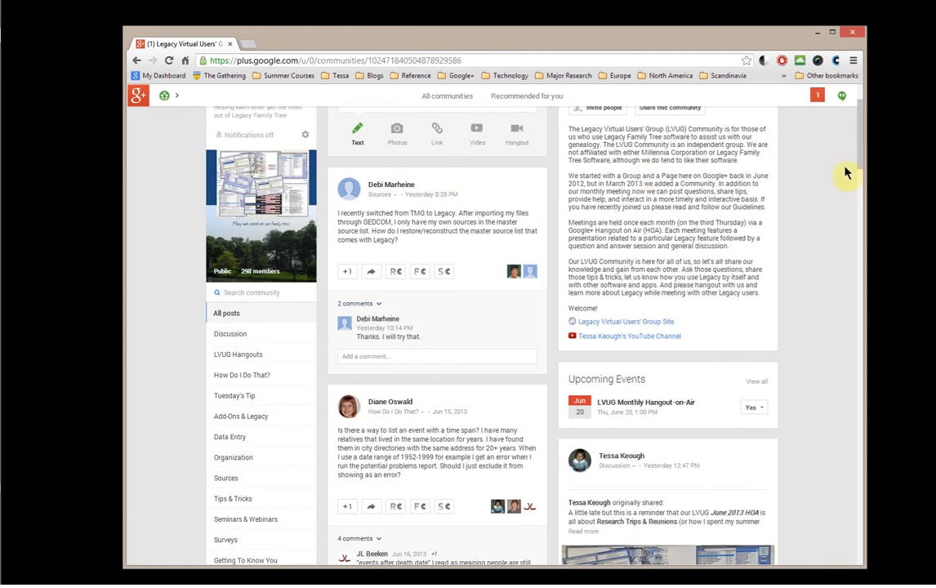
scroll("down", 3)
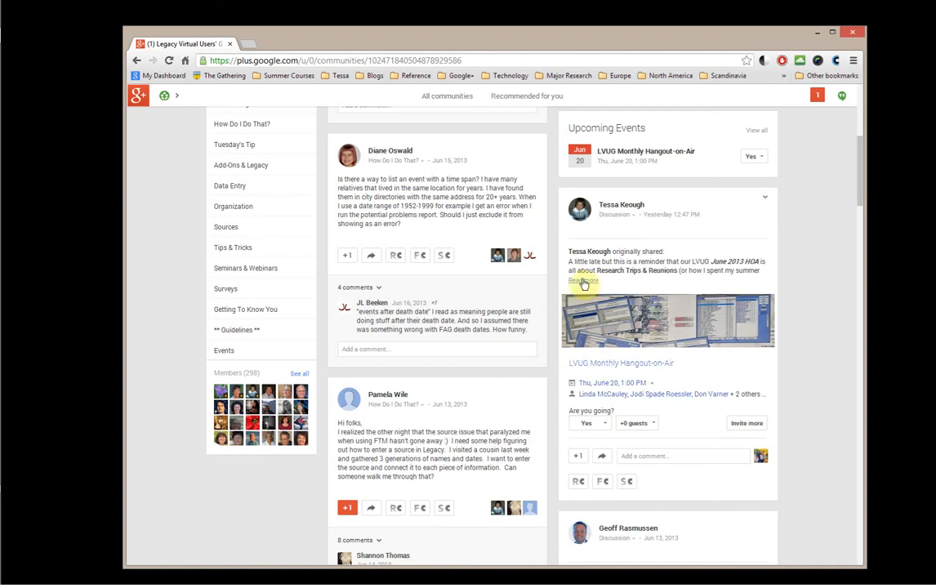
left_click(574, 283)
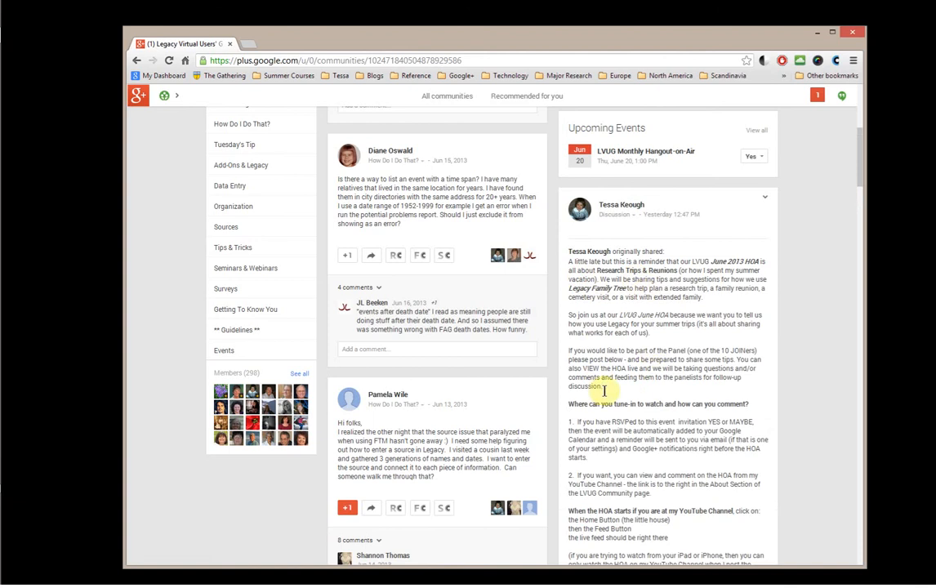
mouse_move(846, 212)
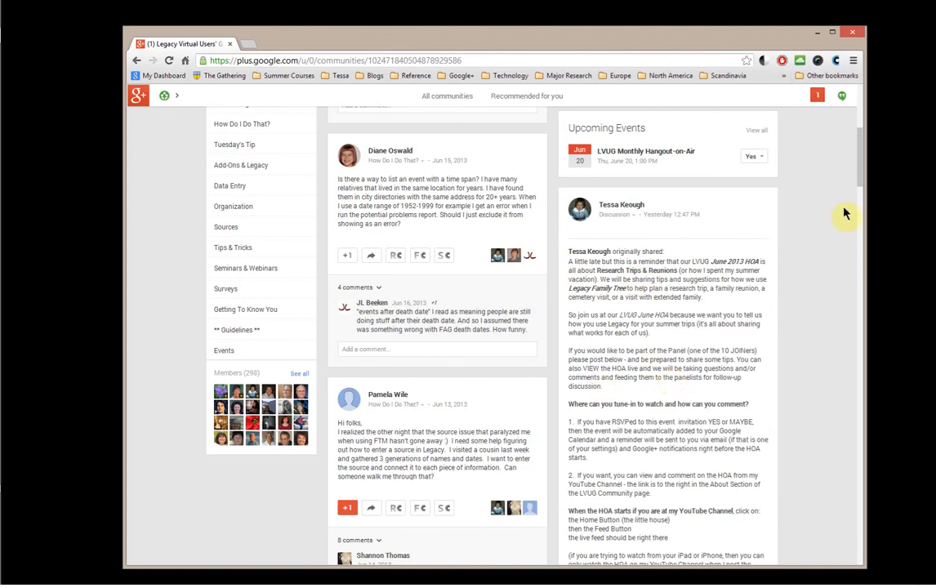
Read through the LVUG June Monthly Hangout-on-Air announcement and scroll back up.
scroll("down", 3)
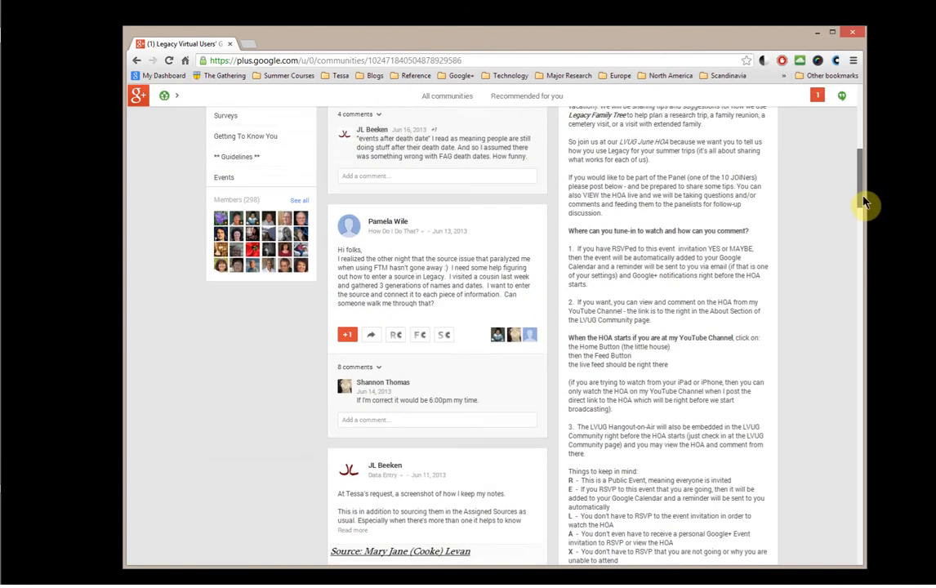
scroll("down", 3)
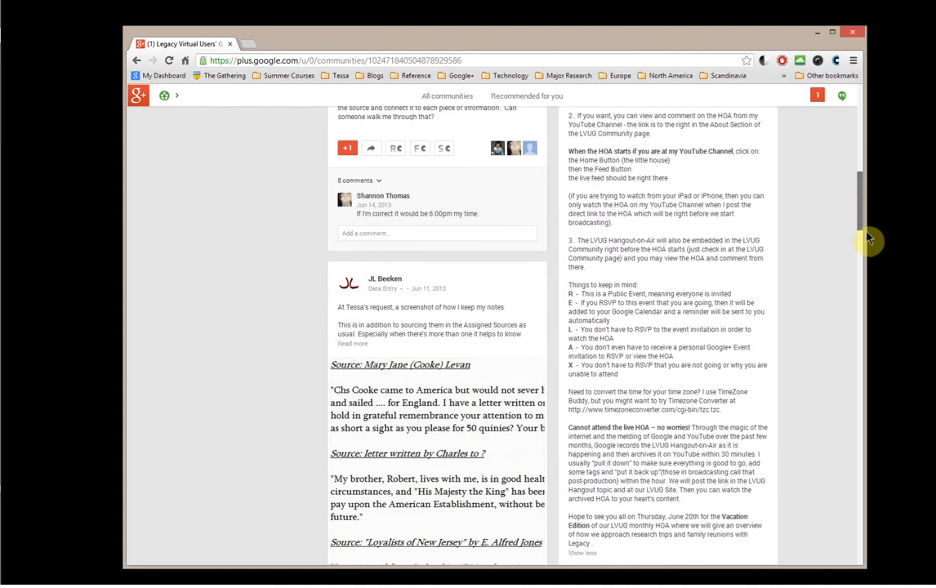
scroll("down", 3)
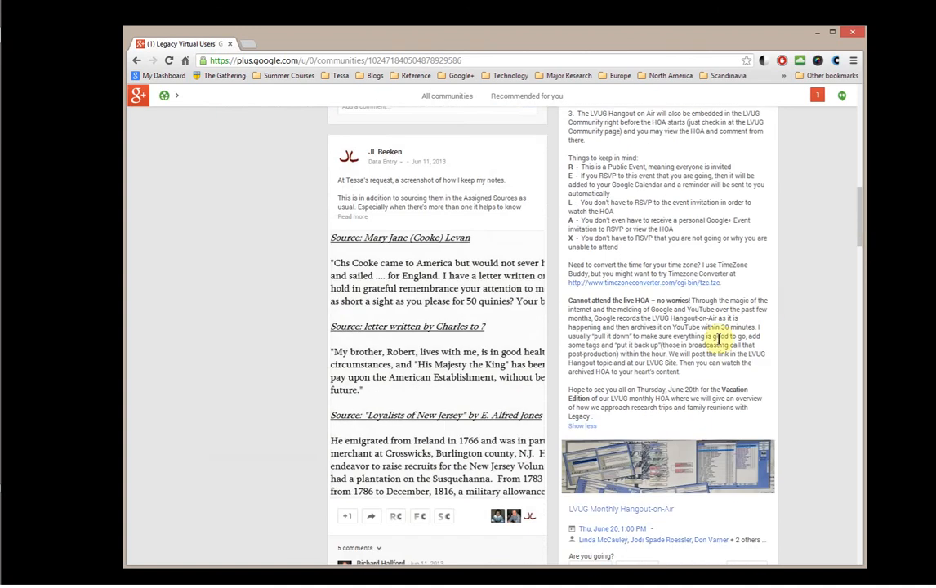
scroll("up", 3)
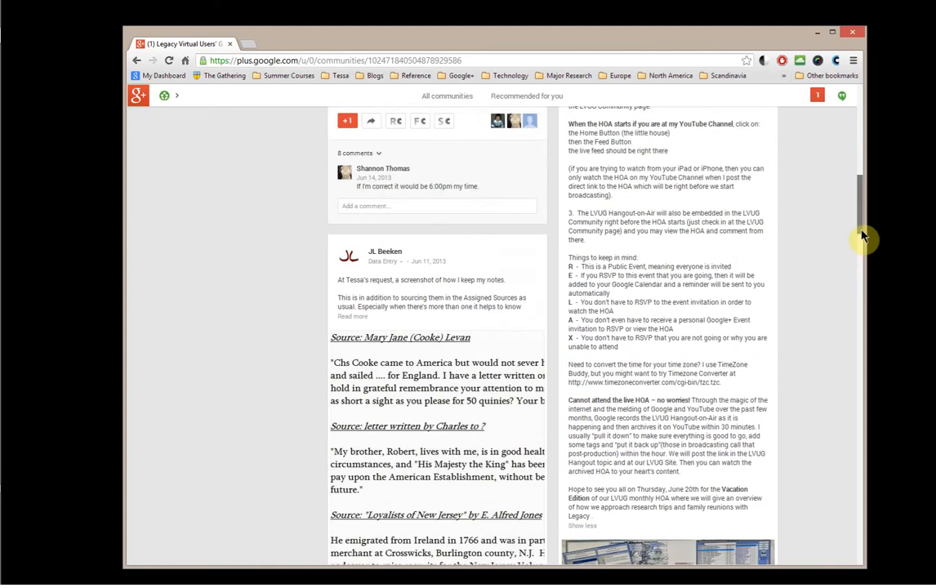
scroll("down", 3)
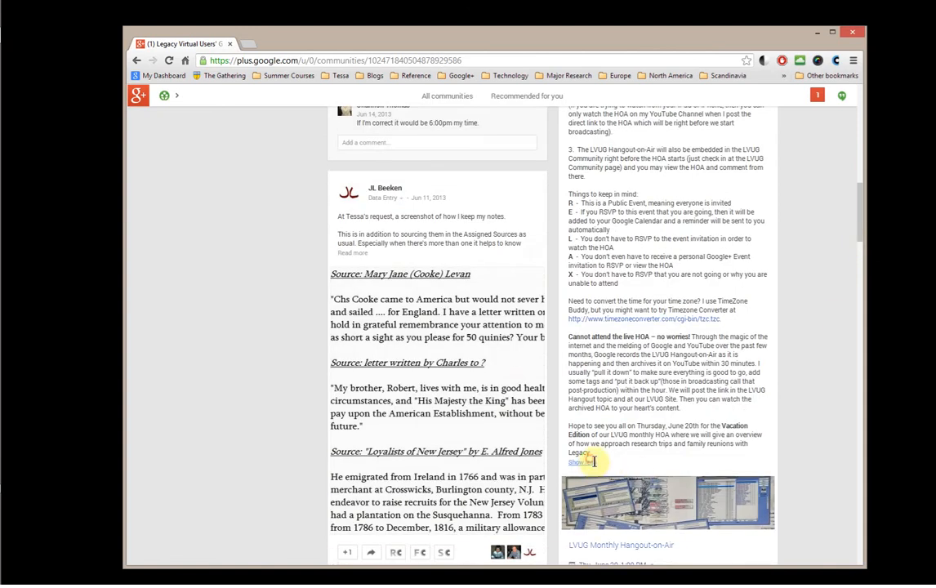
scroll("up", 3)
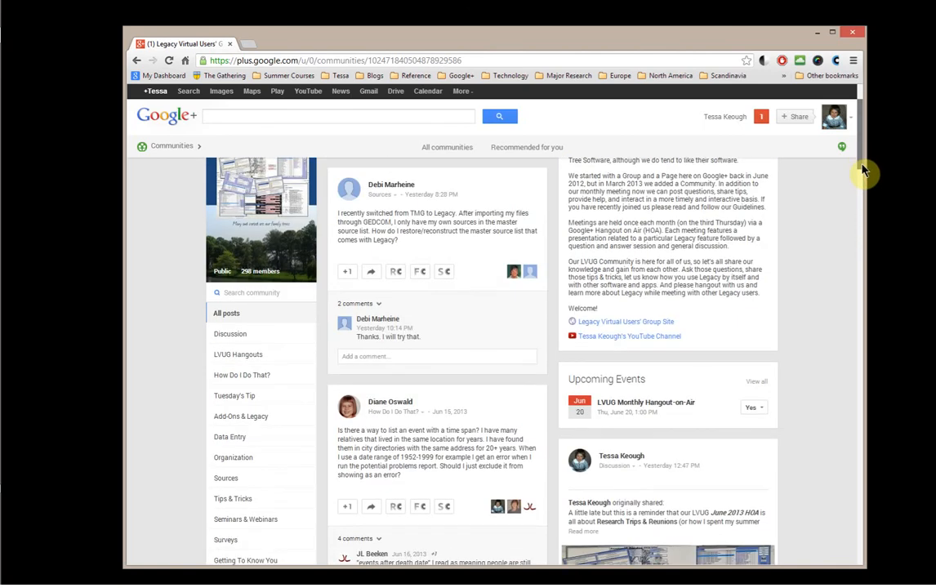
Filter the LVUG community to its Tuesday's Tip posts with embedded videos.
scroll("down", 3)
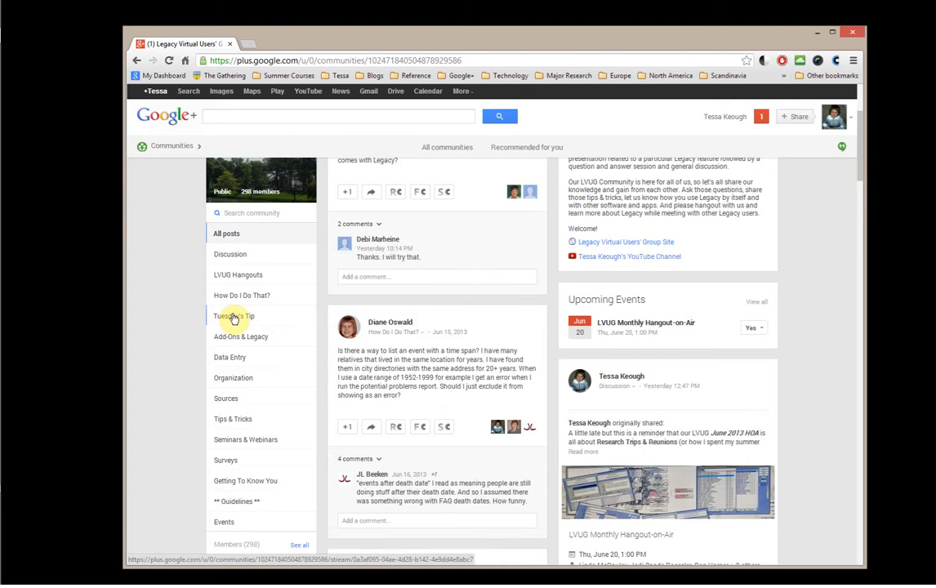
left_click(236, 317)
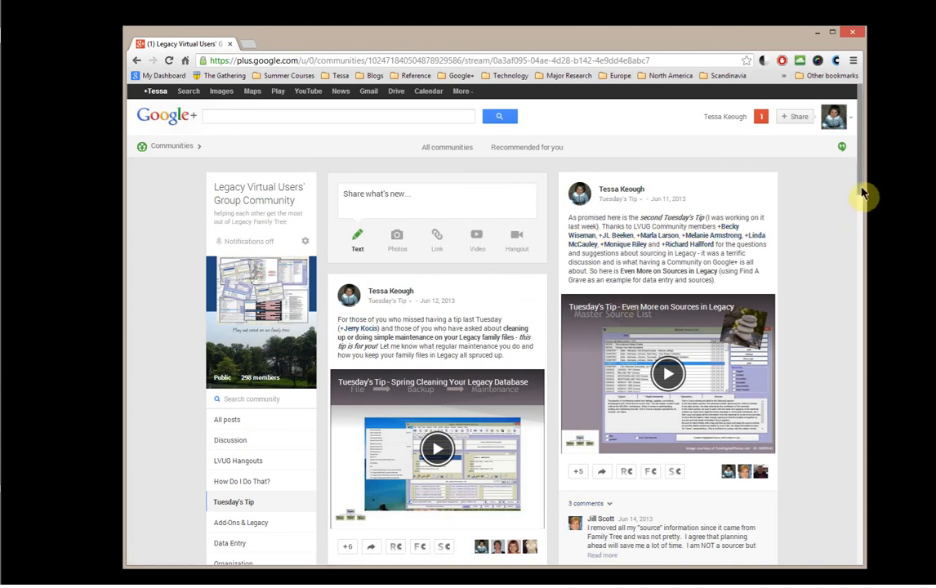
scroll("down", 3)
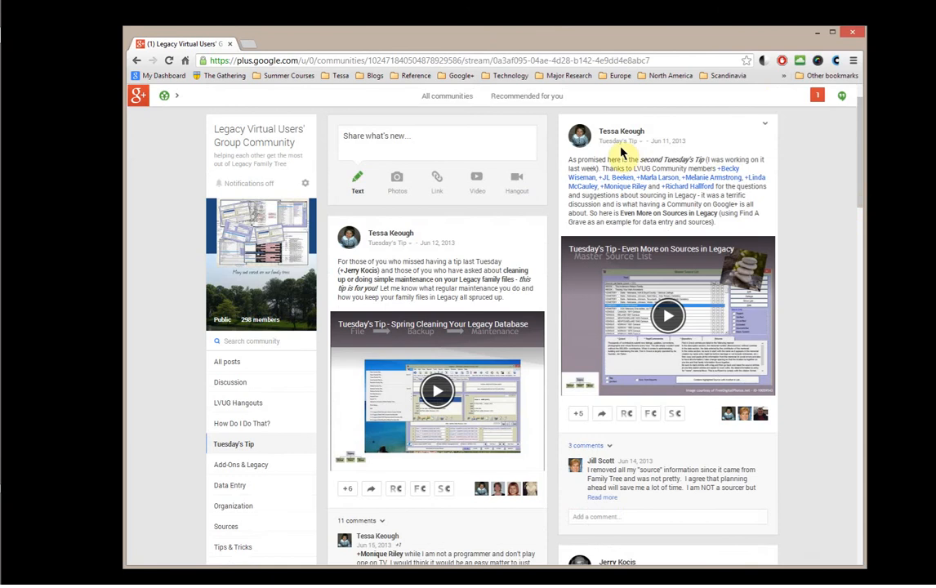
mouse_move(431, 254)
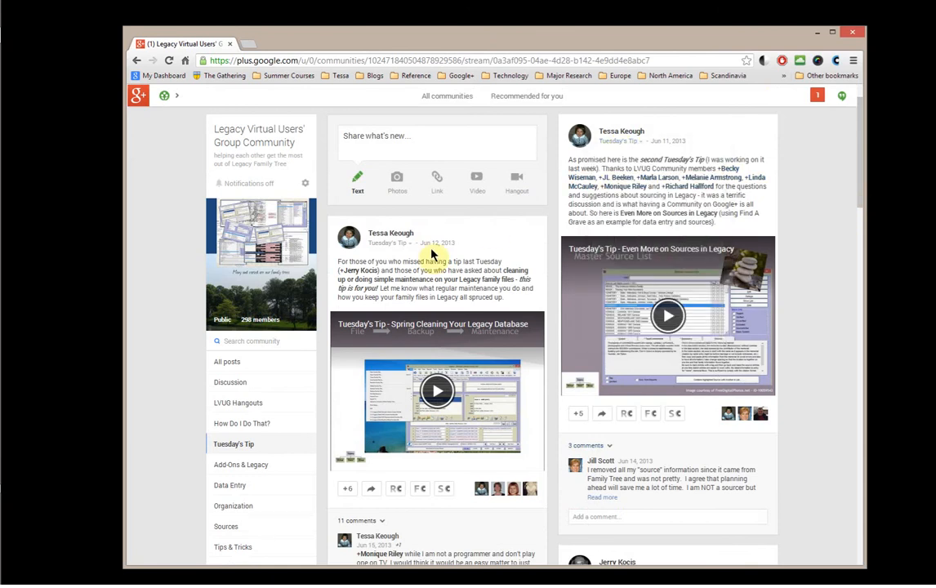
mouse_move(849, 209)
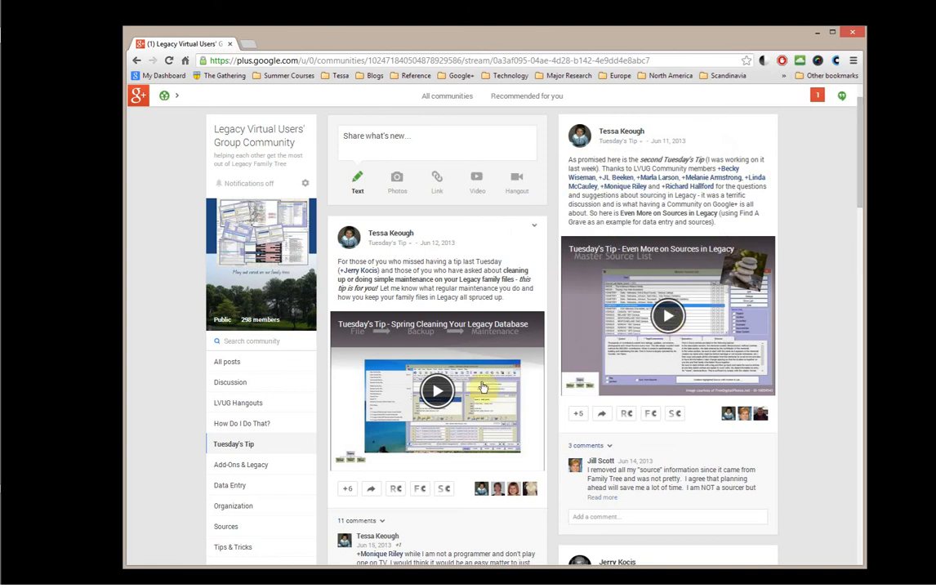
mouse_move(701, 373)
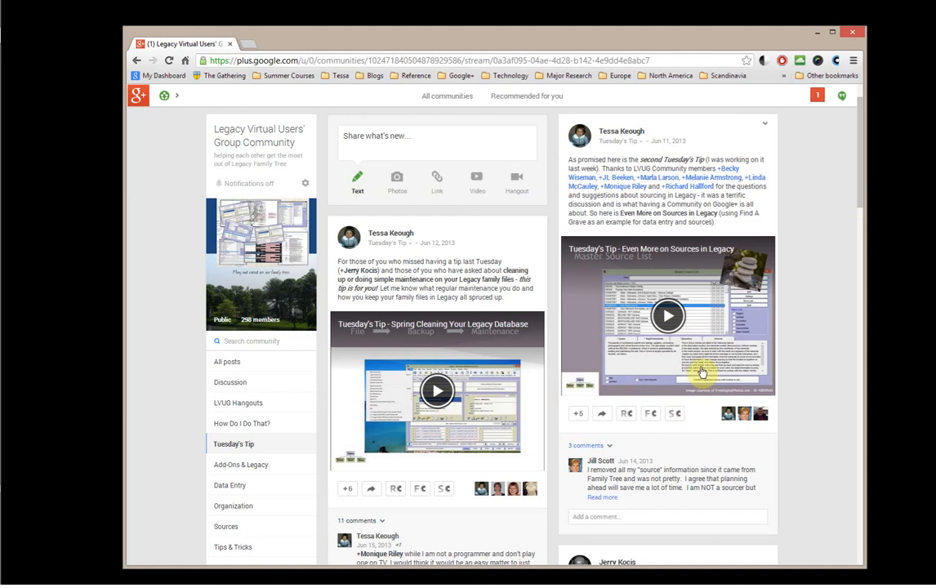
mouse_move(830, 367)
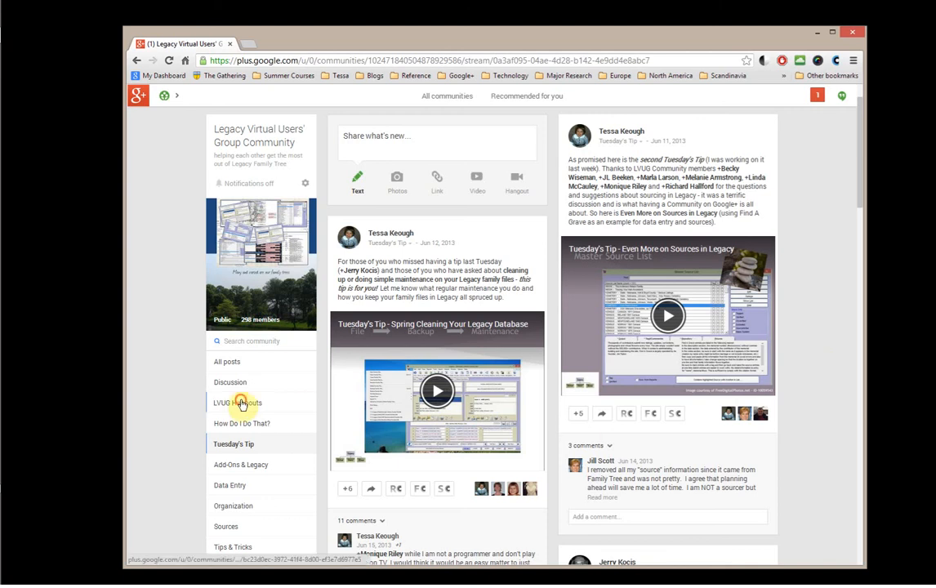
Filter to the LVUG Hangouts posts, scroll through them, then select the Sources category.
left_click(237, 402)
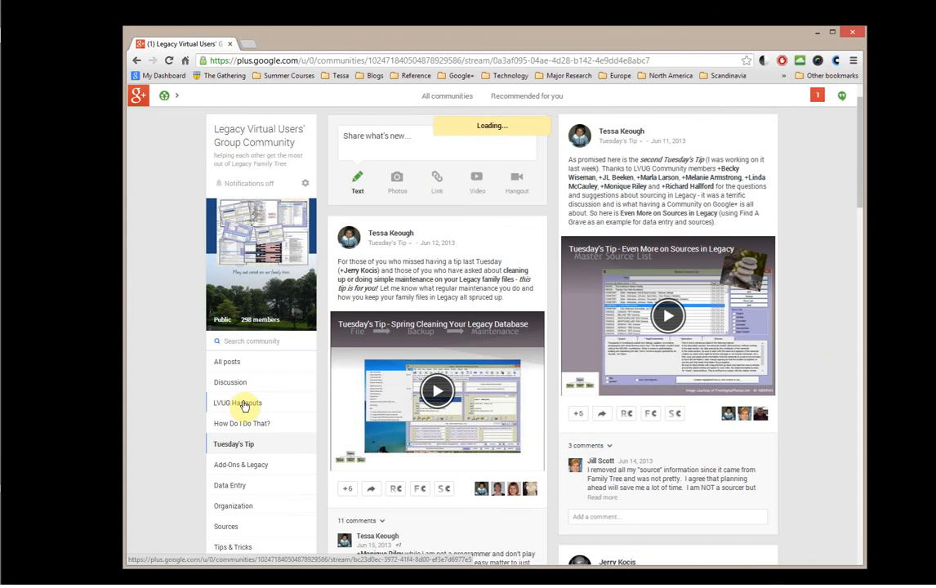
left_click(237, 402)
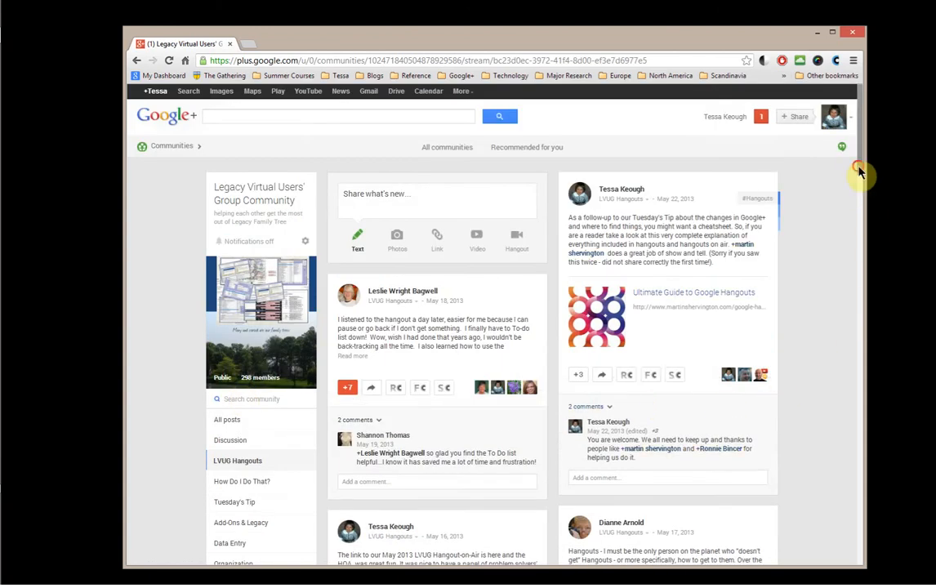
scroll("down", 3)
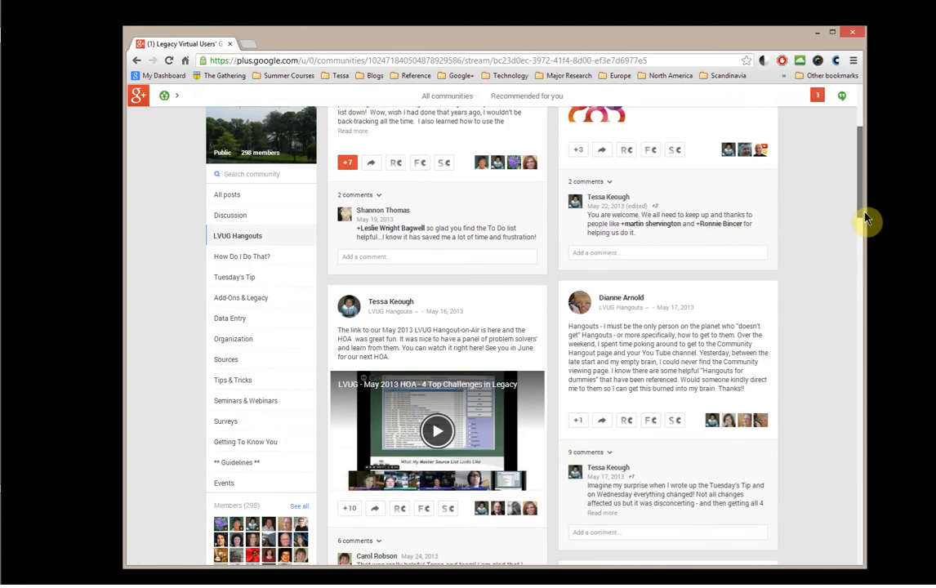
scroll("down", 3)
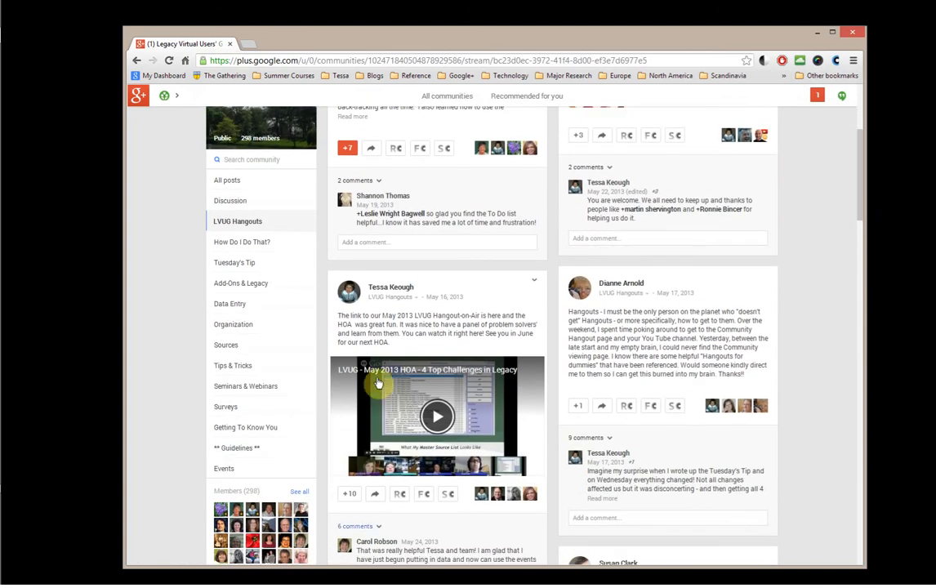
mouse_move(405, 529)
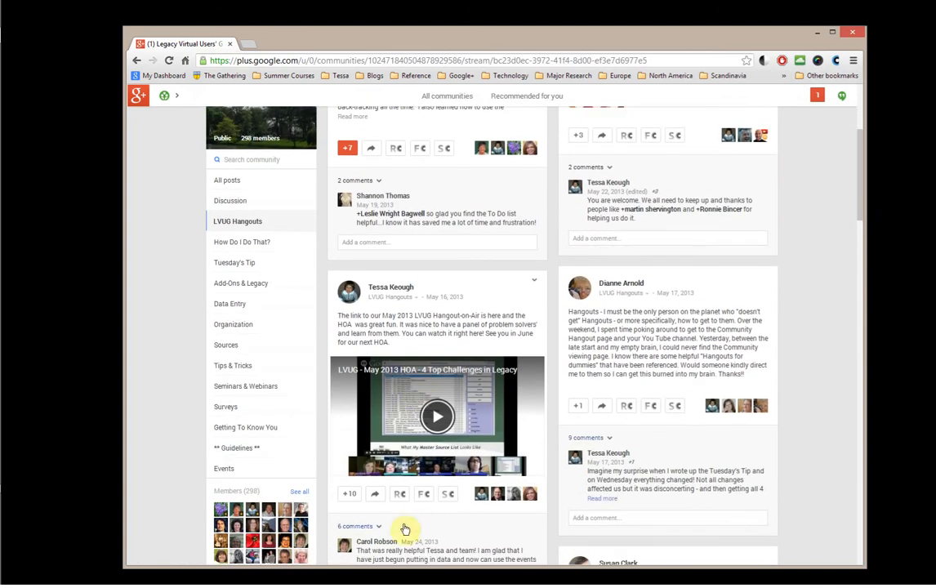
mouse_move(862, 219)
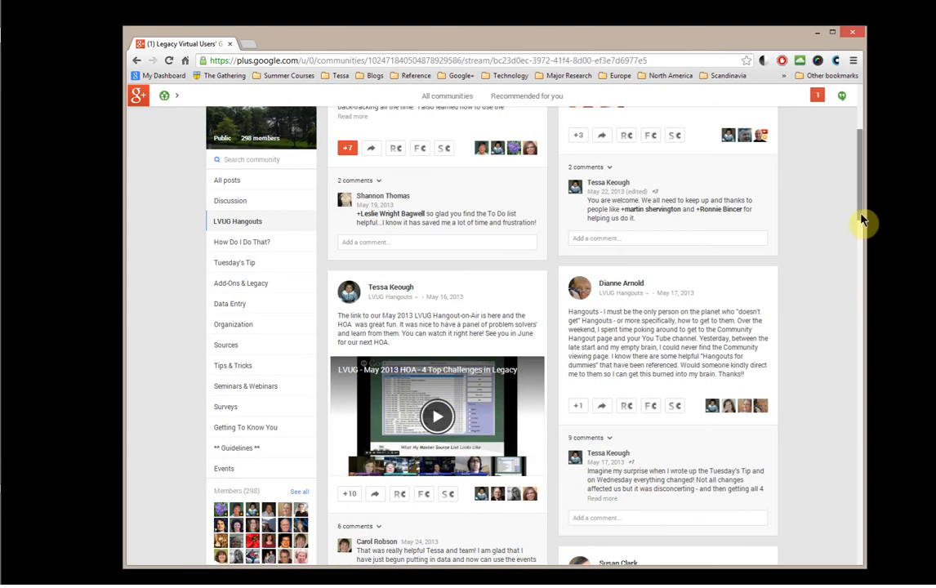
scroll("down", 3)
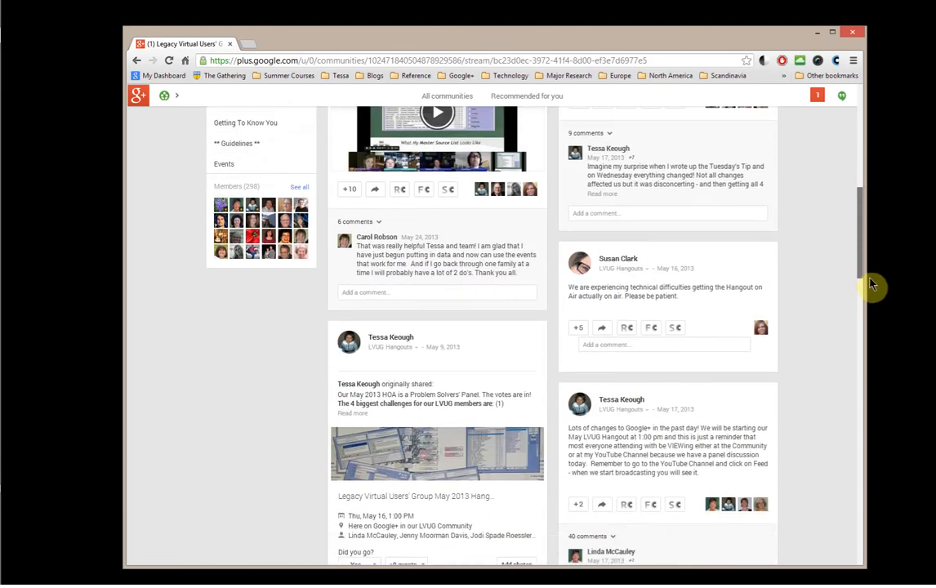
scroll("down", 3)
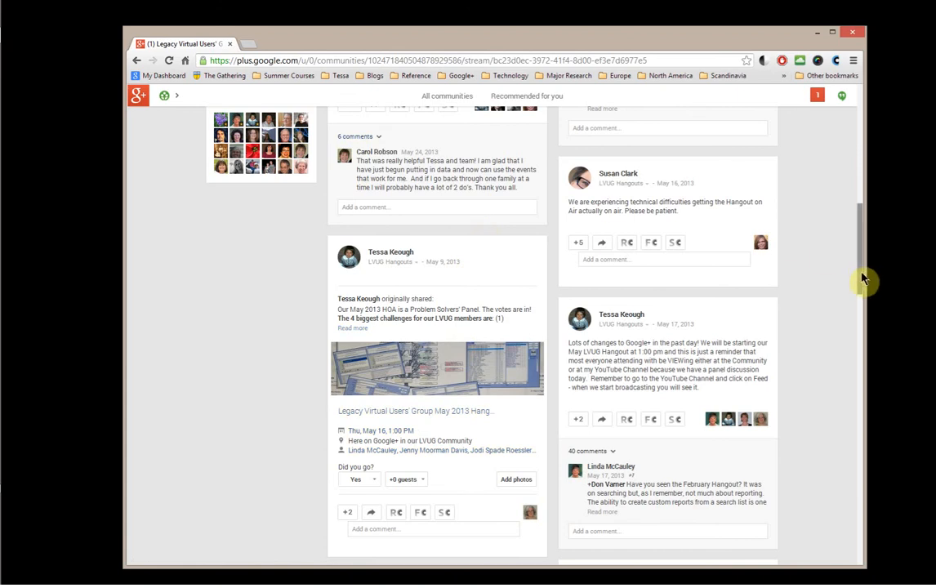
left_click(240, 487)
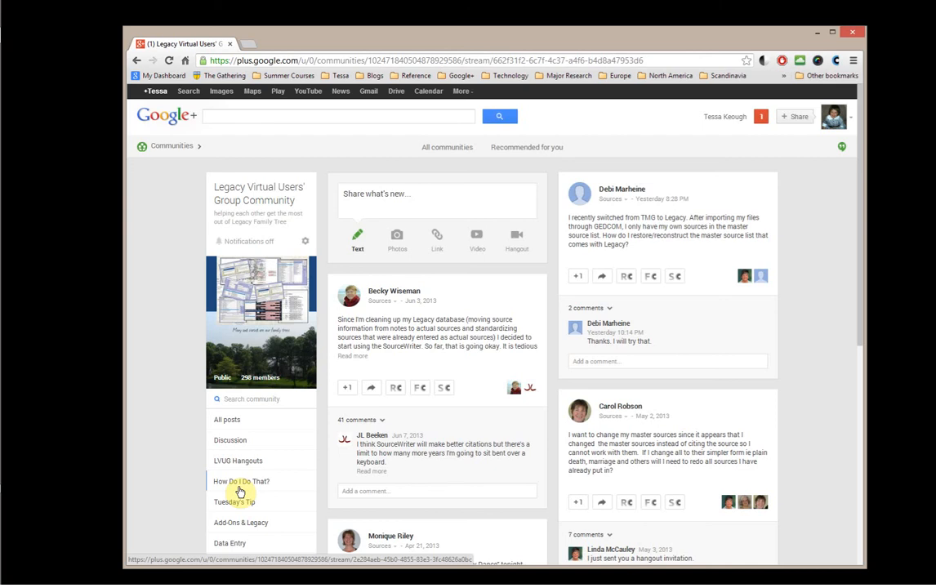
mouse_move(836, 361)
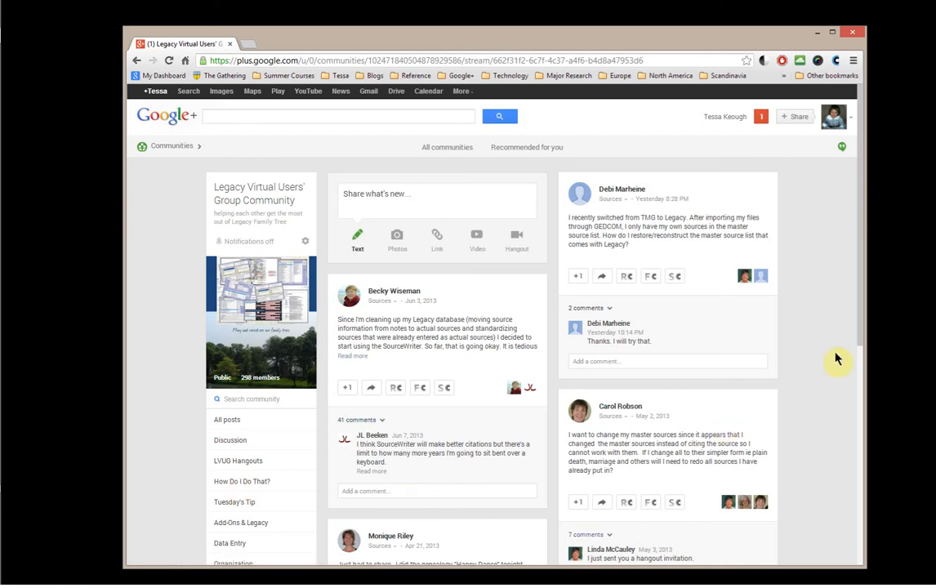
Scroll down the Sources posts to further member questions about source citations.
scroll("down", 3)
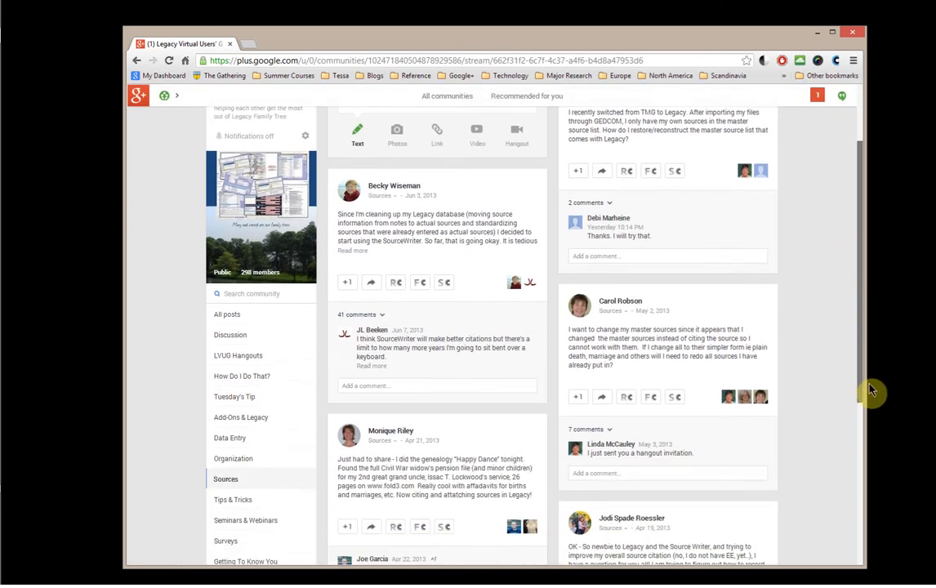
scroll("down", 3)
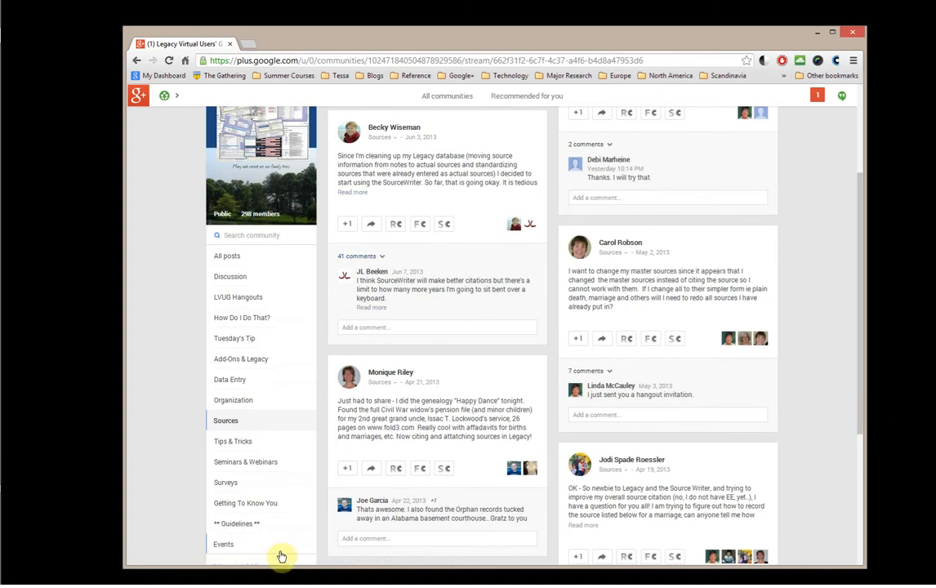
mouse_move(223, 544)
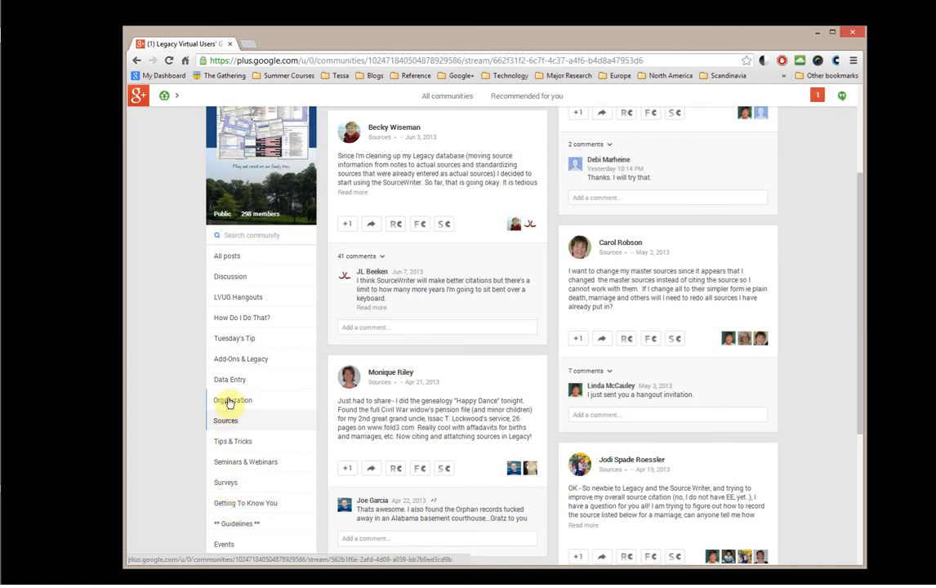
mouse_move(242, 317)
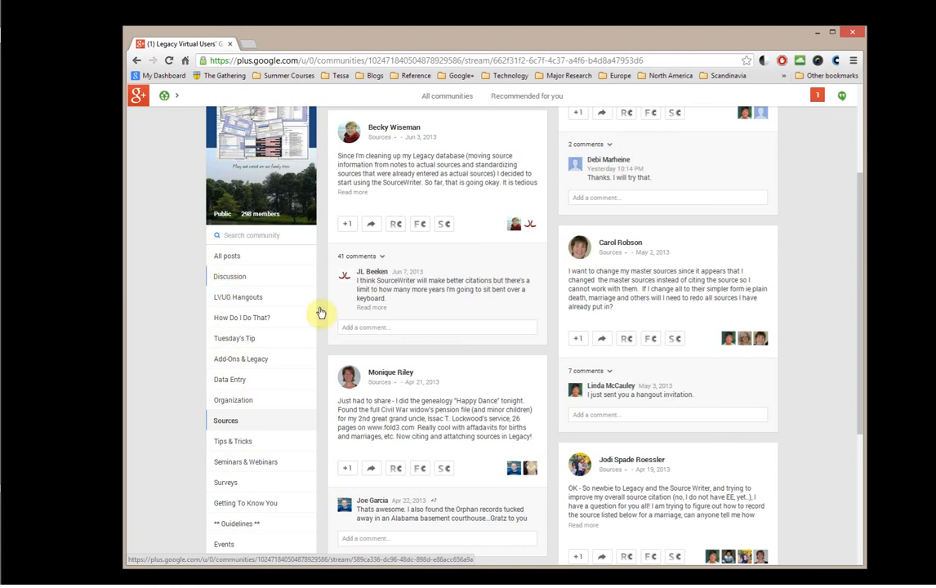
mouse_move(829, 369)
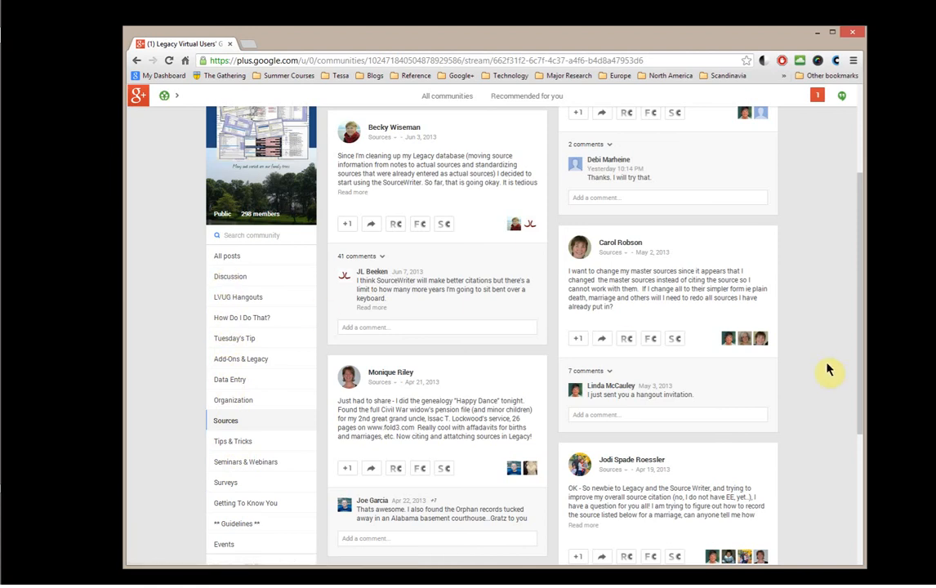